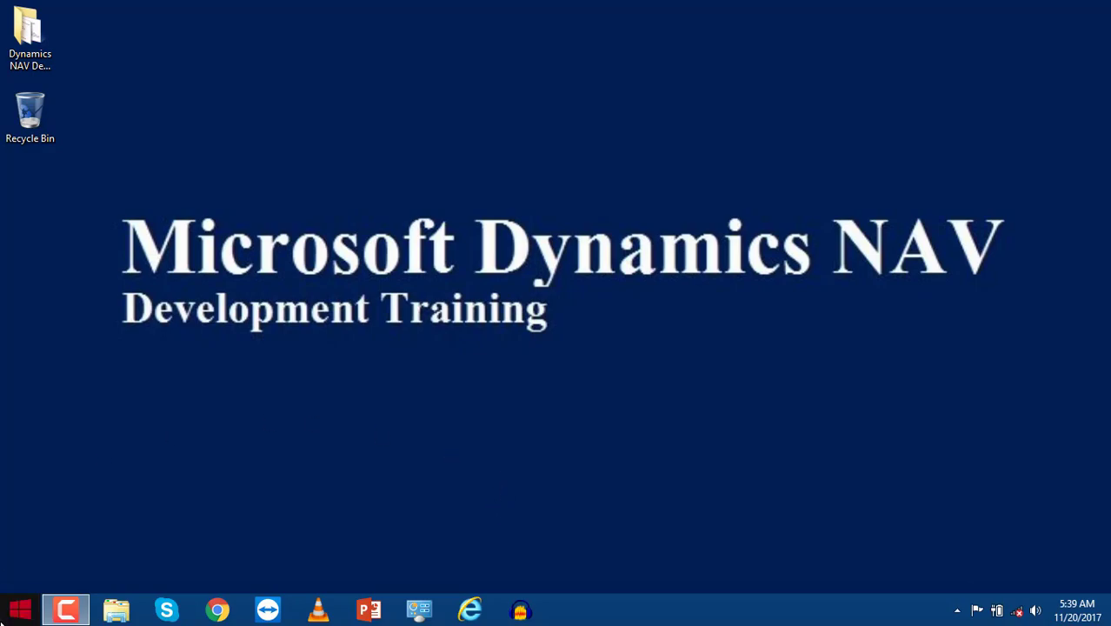
# Launch Dynamics NAV 2016 Development Environment from the Start screen's Apps list.
pyautogui.click(19, 609)
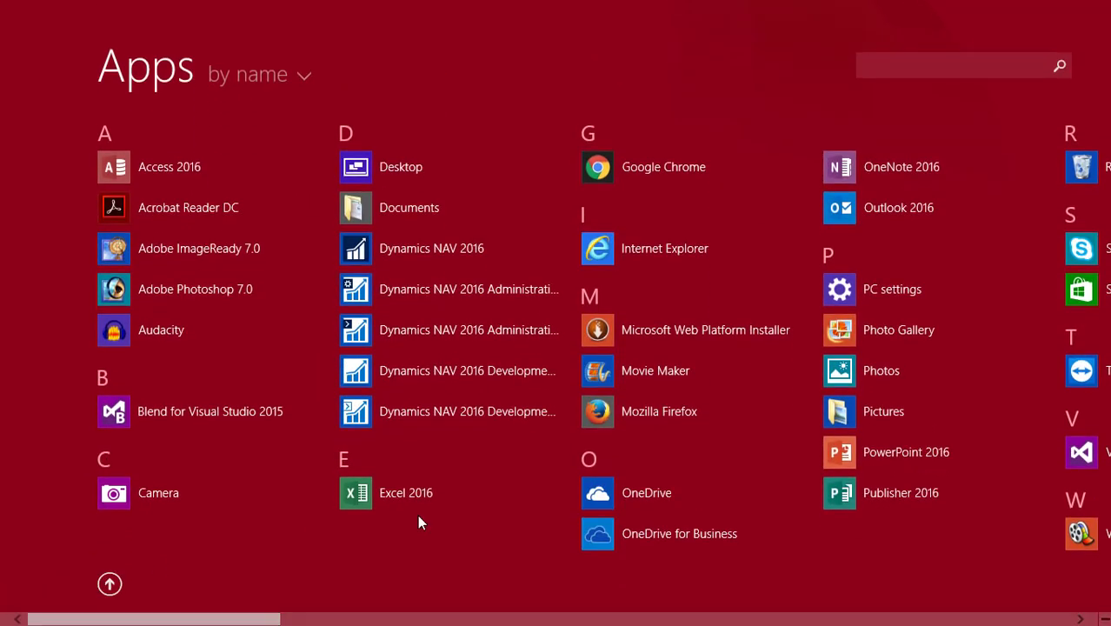
pyautogui.moveTo(421, 371)
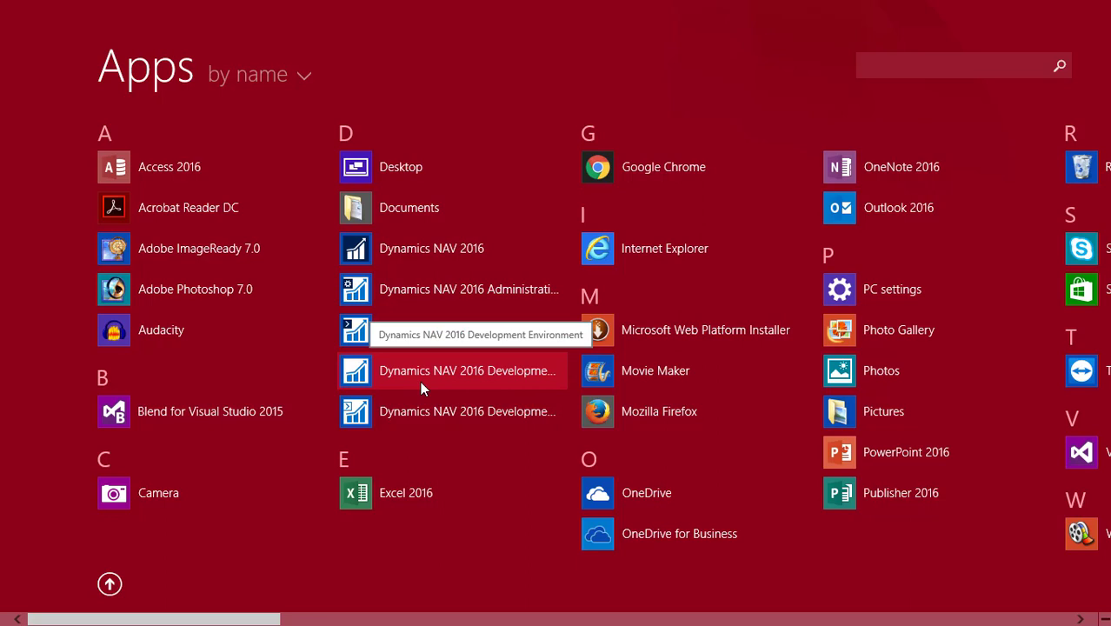
pyautogui.moveTo(535, 381)
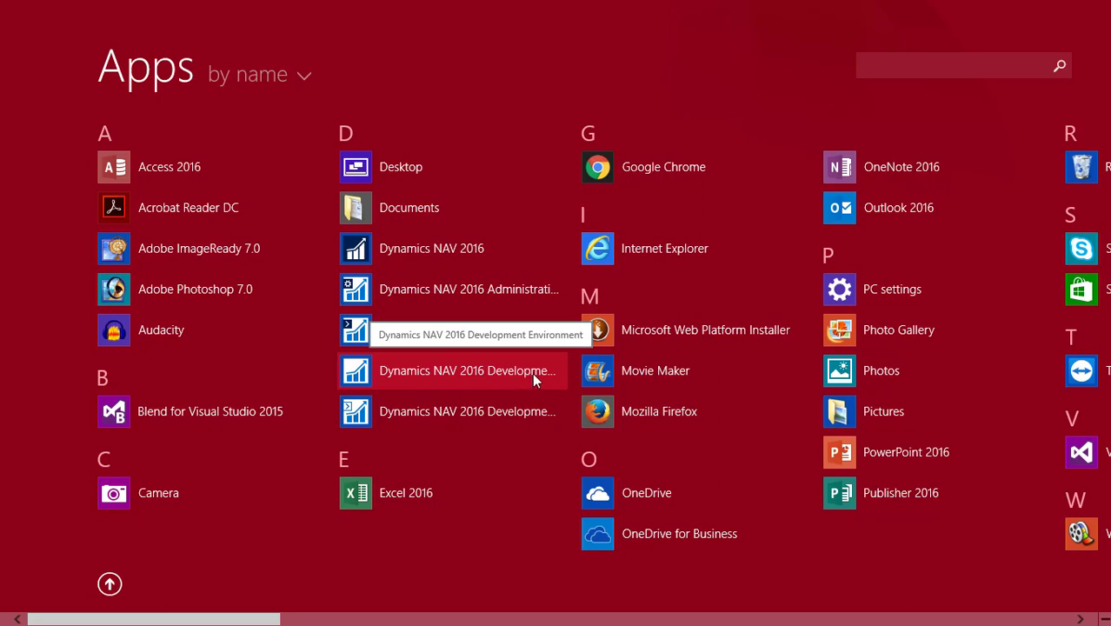
pyautogui.click(466, 370)
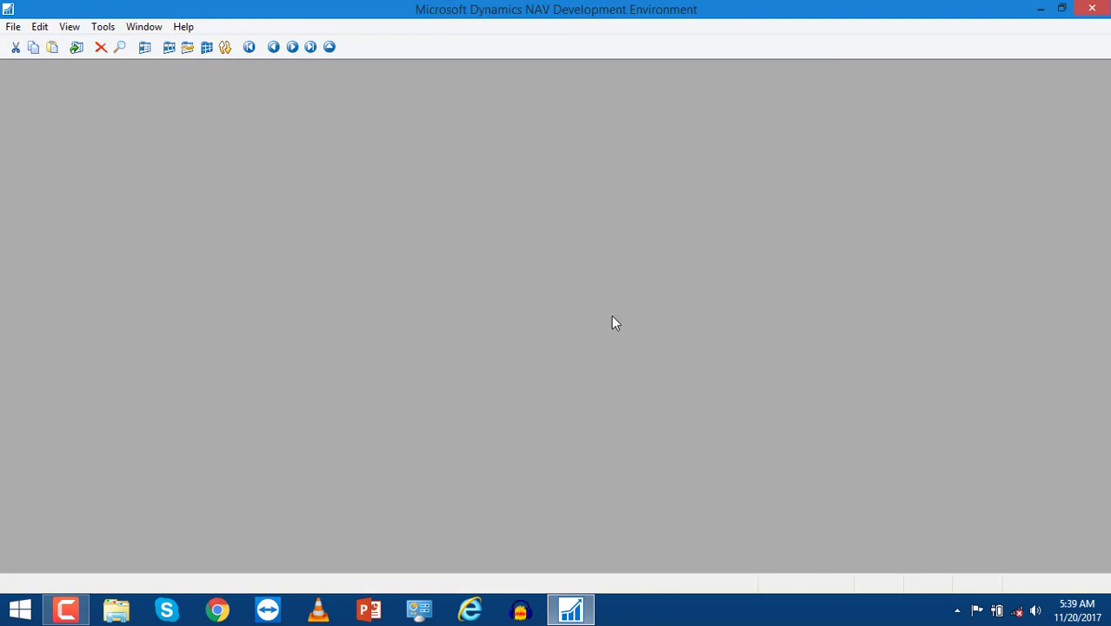
pyautogui.click(102, 26)
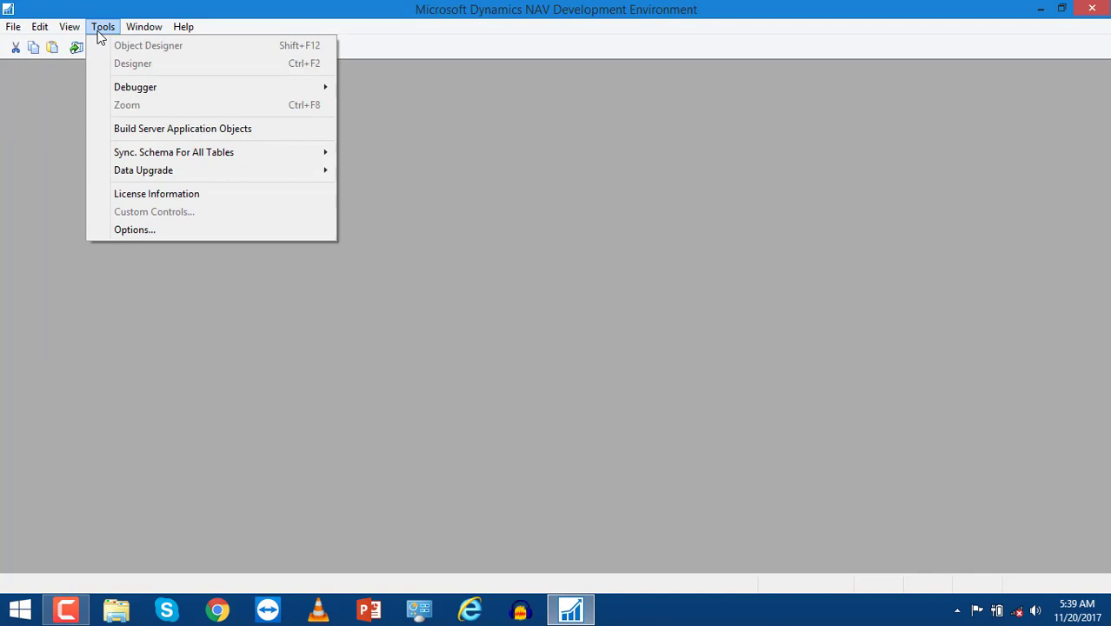
pyautogui.click(143, 26)
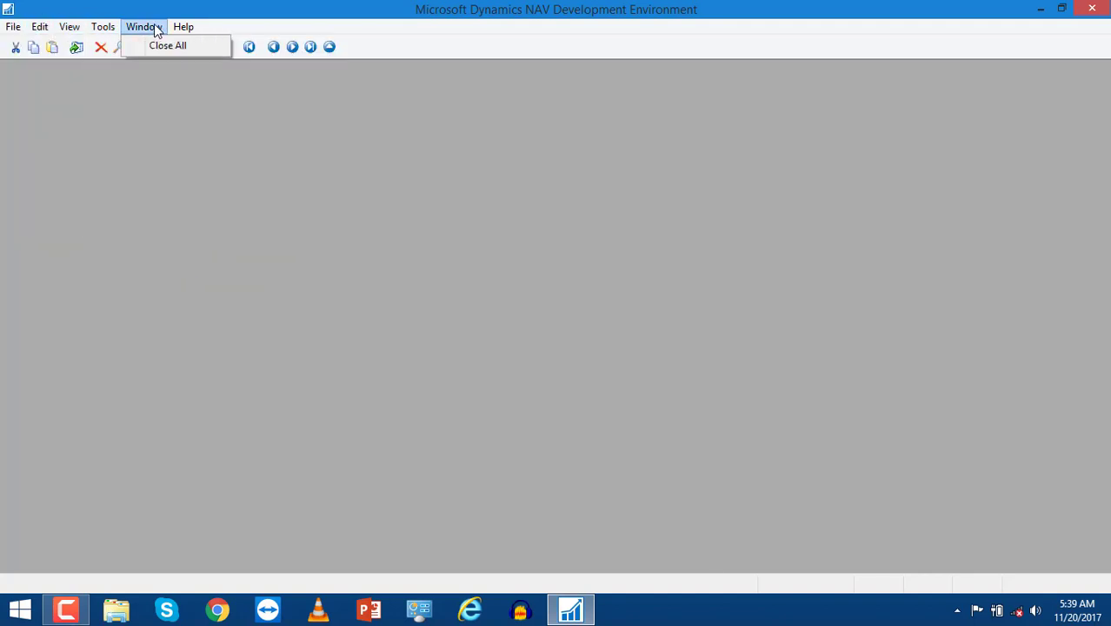
pyautogui.click(183, 26)
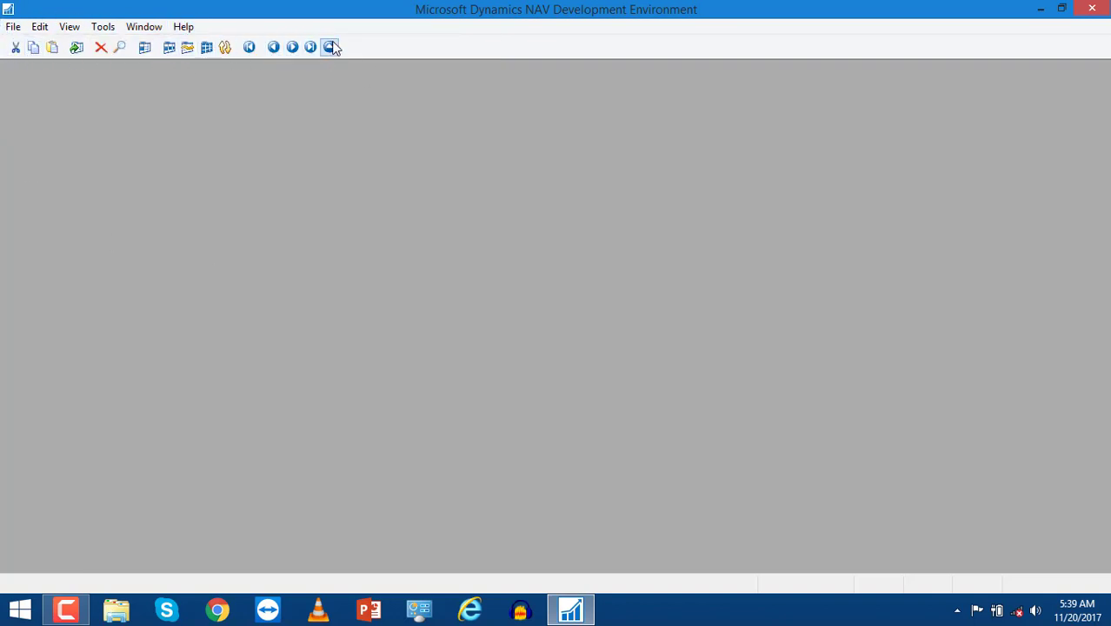
pyautogui.click(14, 26)
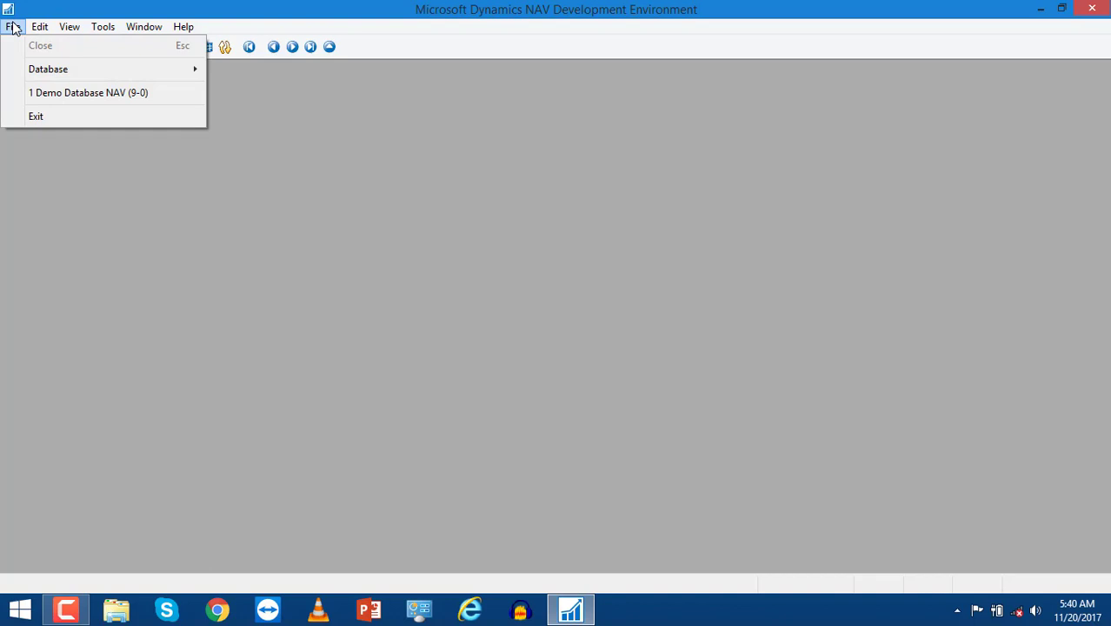
pyautogui.moveTo(18, 31)
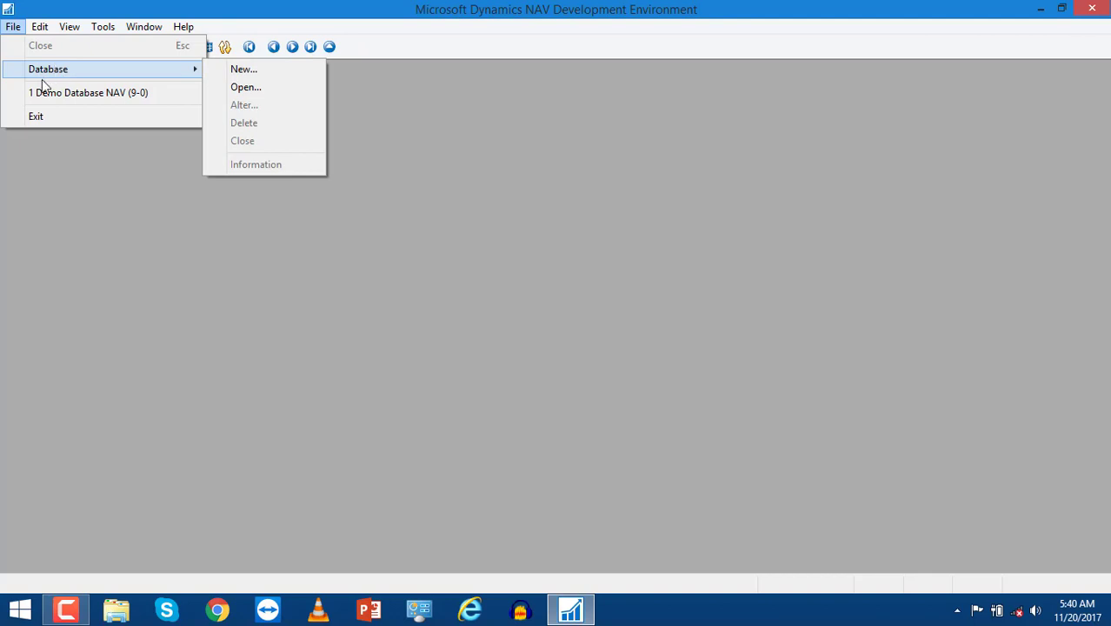
pyautogui.moveTo(87, 92)
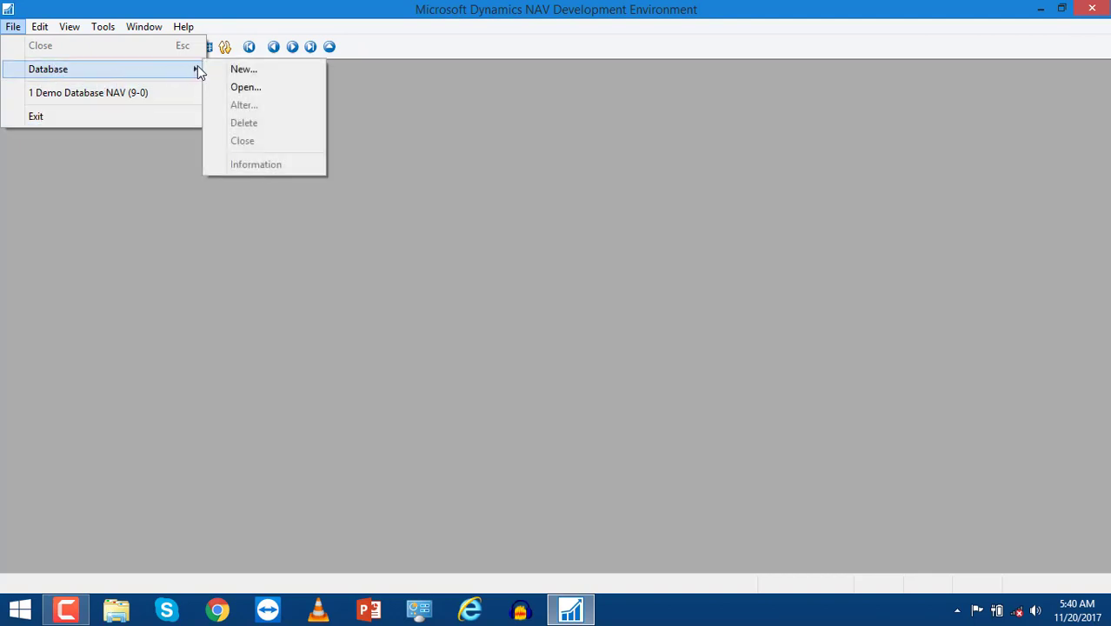
pyautogui.moveTo(244, 69)
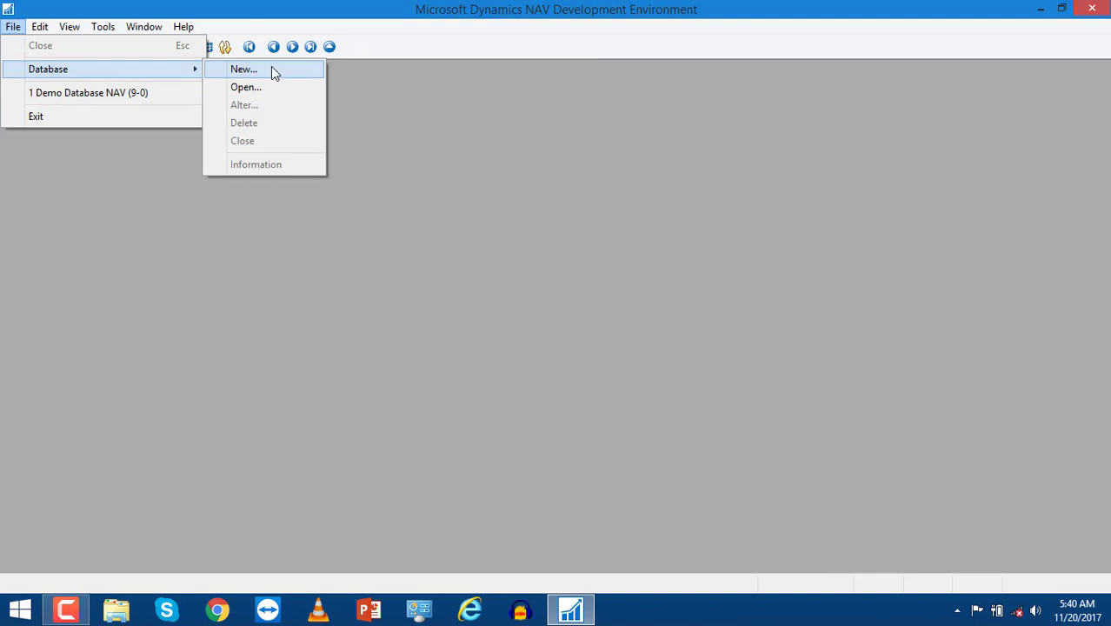
pyautogui.moveTo(278, 87)
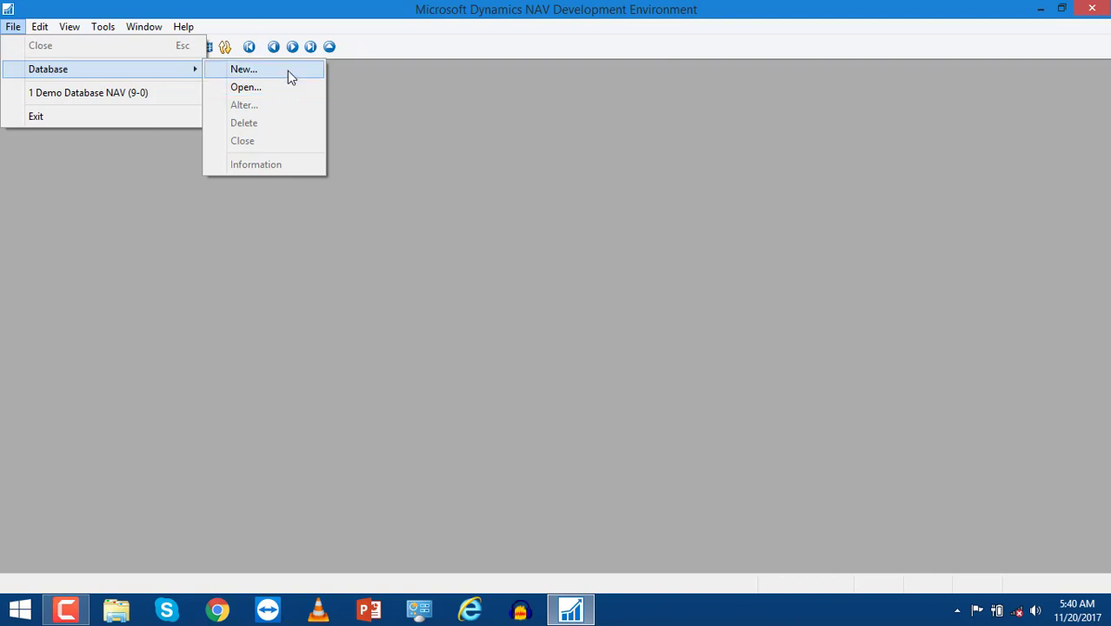
pyautogui.moveTo(246, 87)
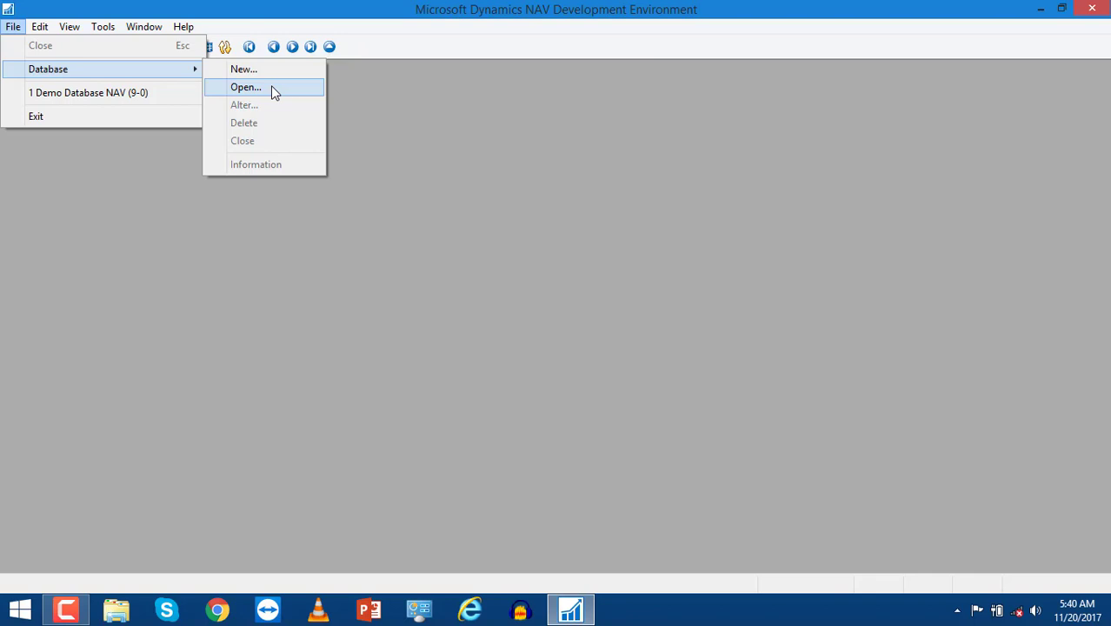
# Bring up the Open Database dialog via File > Database > Open.
pyautogui.click(245, 87)
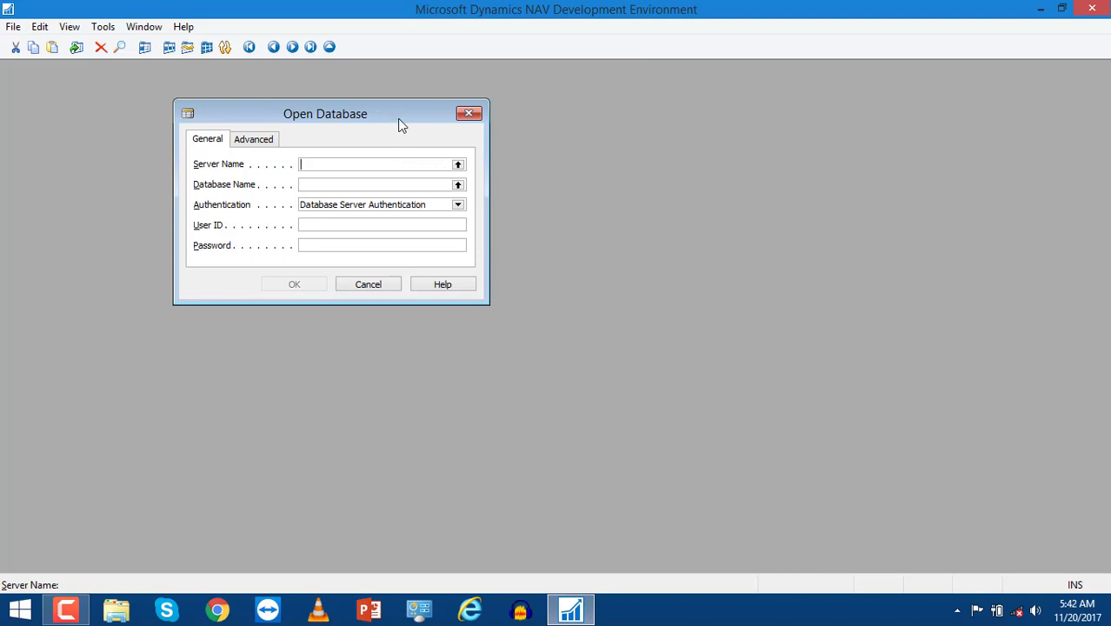
pyautogui.moveTo(278, 226)
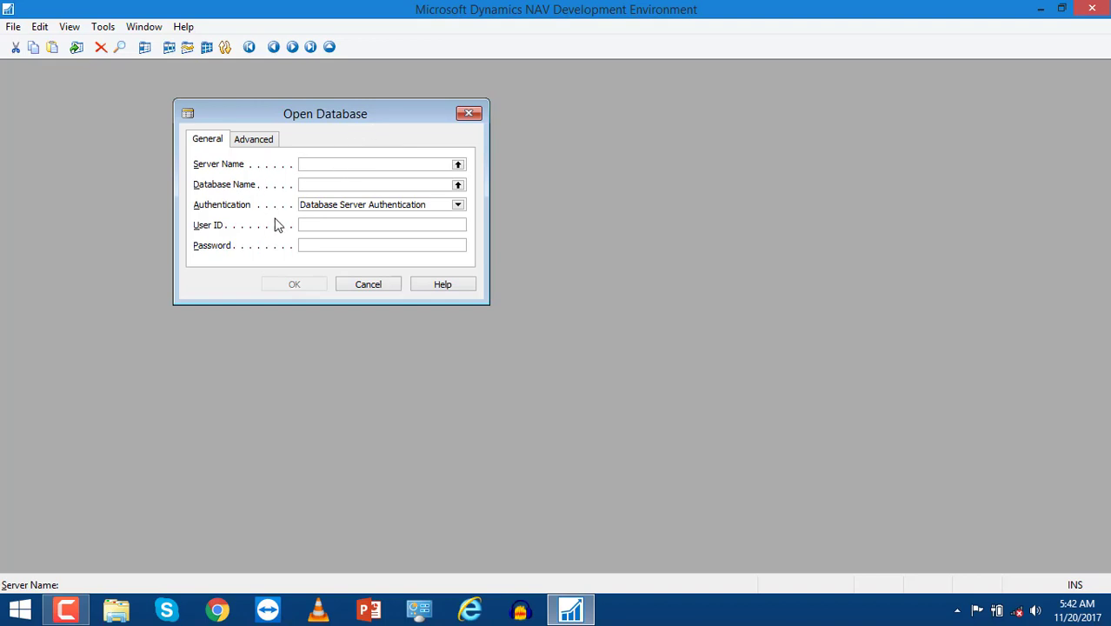
pyautogui.moveTo(215, 171)
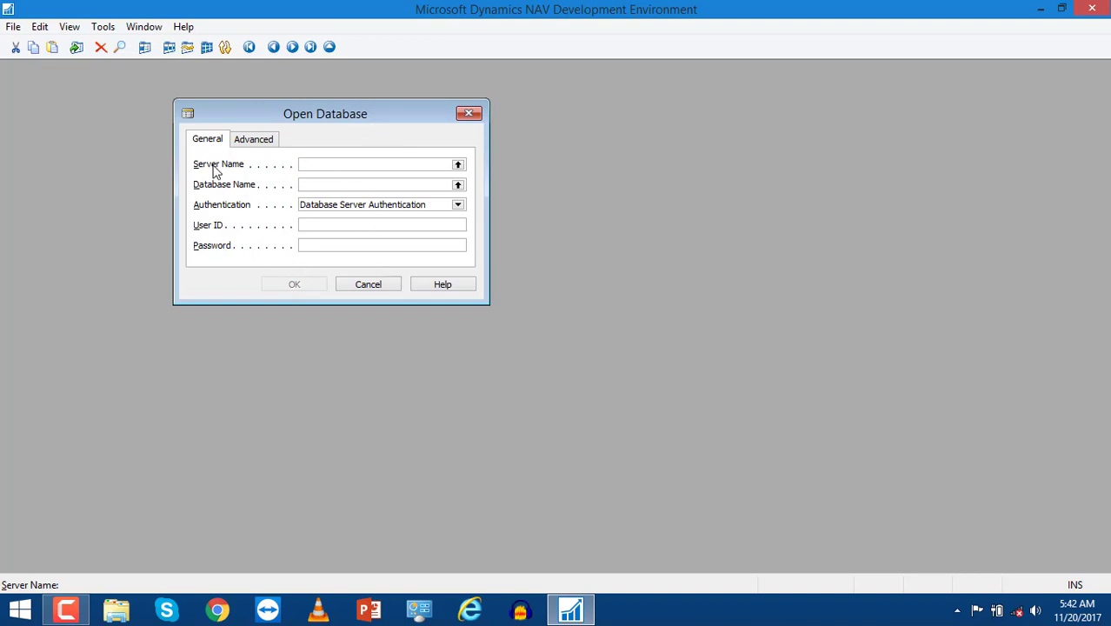
# Choose the TABREZAJAZ\NAVDEMO instance from Available Microsoft SQL Servers as the server name.
pyautogui.click(459, 164)
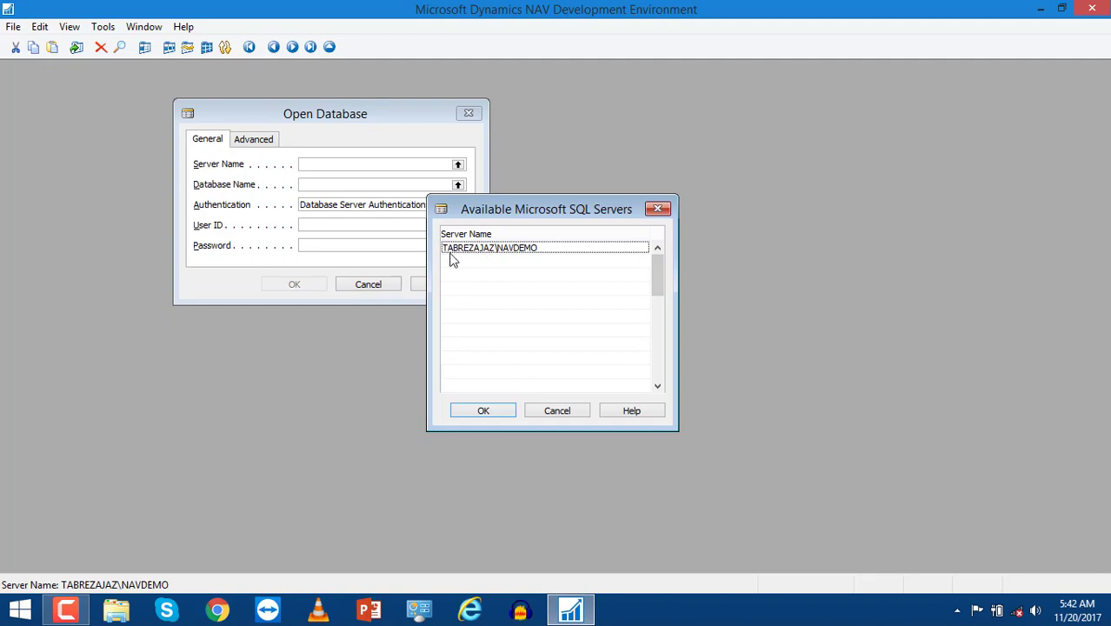
pyautogui.moveTo(522, 257)
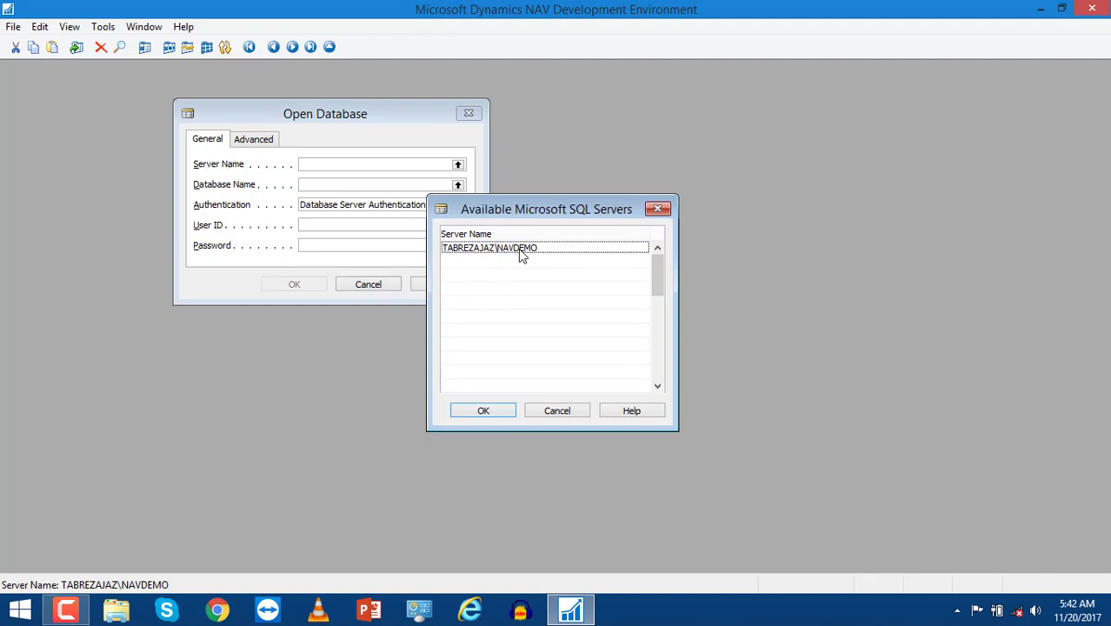
pyautogui.moveTo(536, 253)
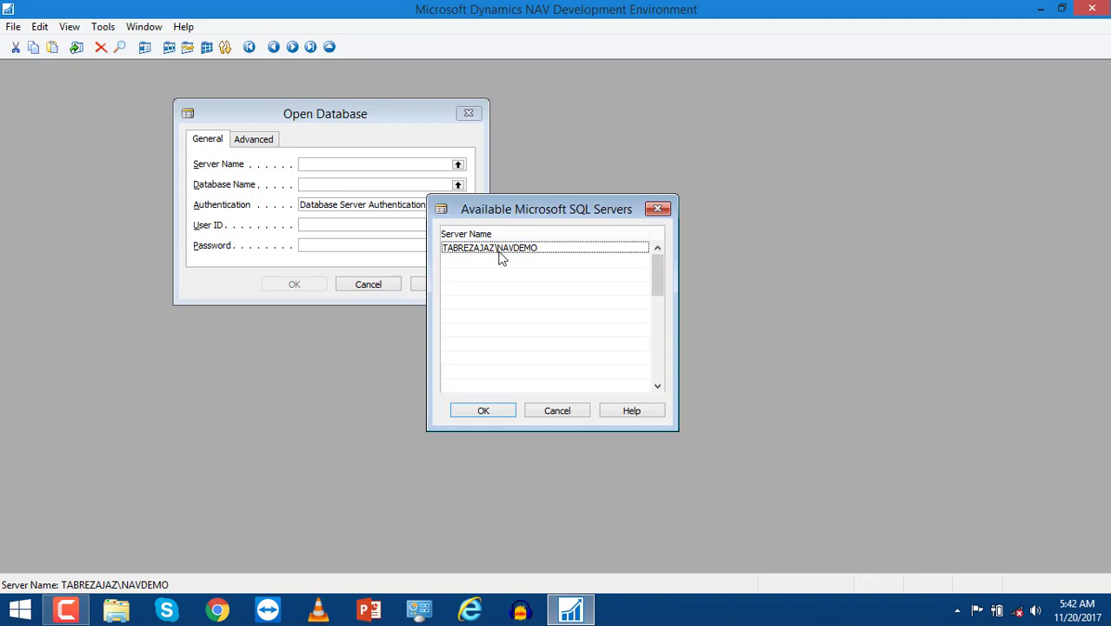
pyautogui.click(484, 411)
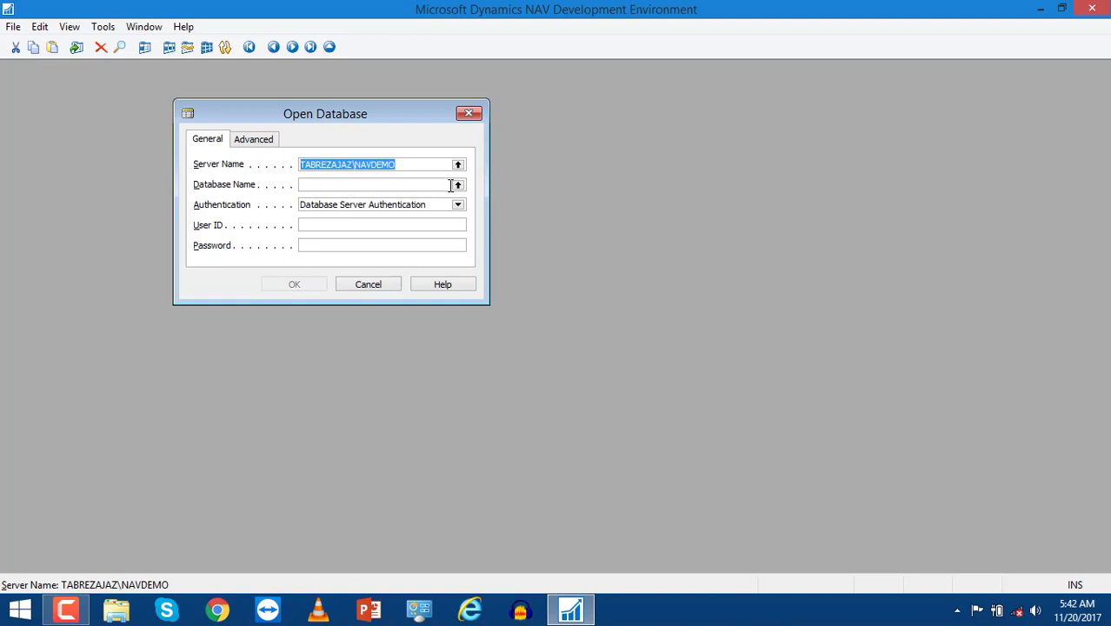
# Dismiss the missing User ID warning raised by the database lookup.
pyautogui.click(294, 283)
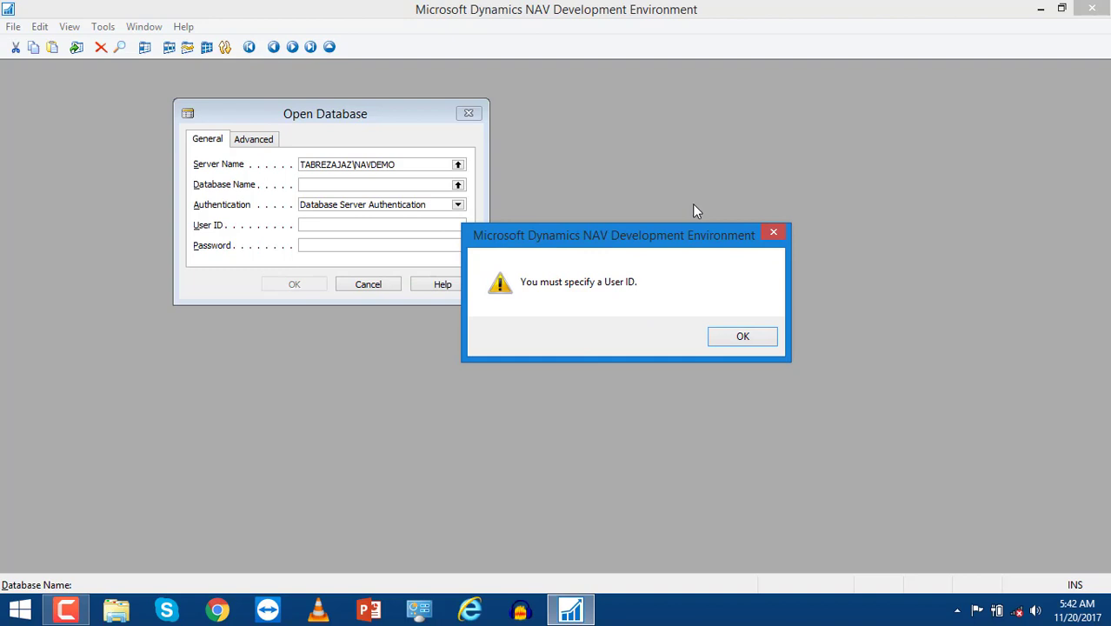
pyautogui.moveTo(613, 237); pyautogui.dragTo(672, 174)
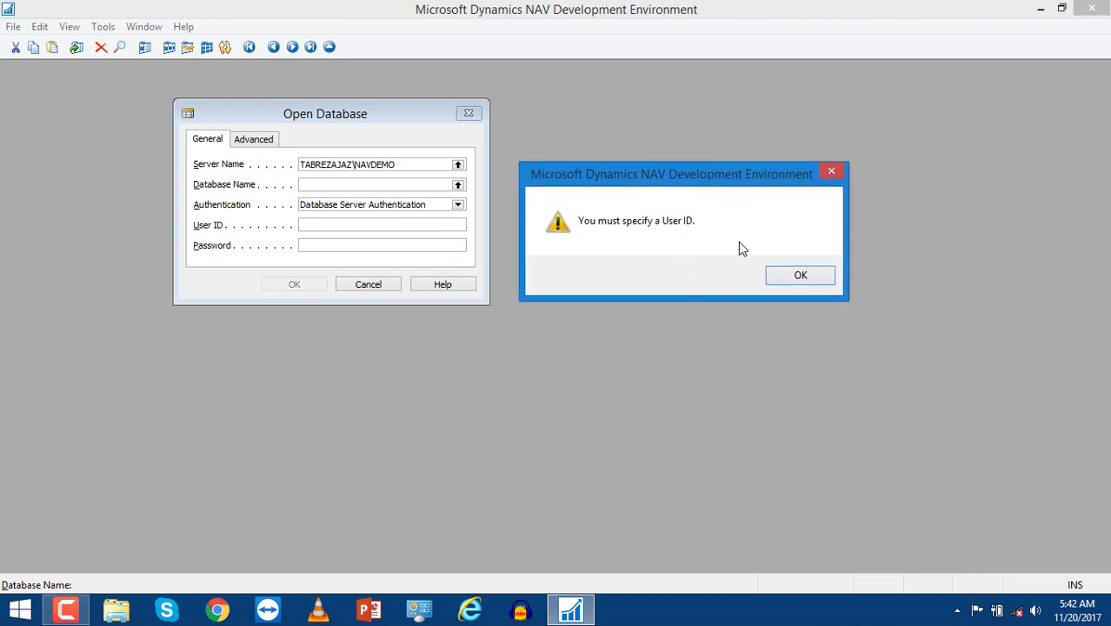
pyautogui.click(800, 275)
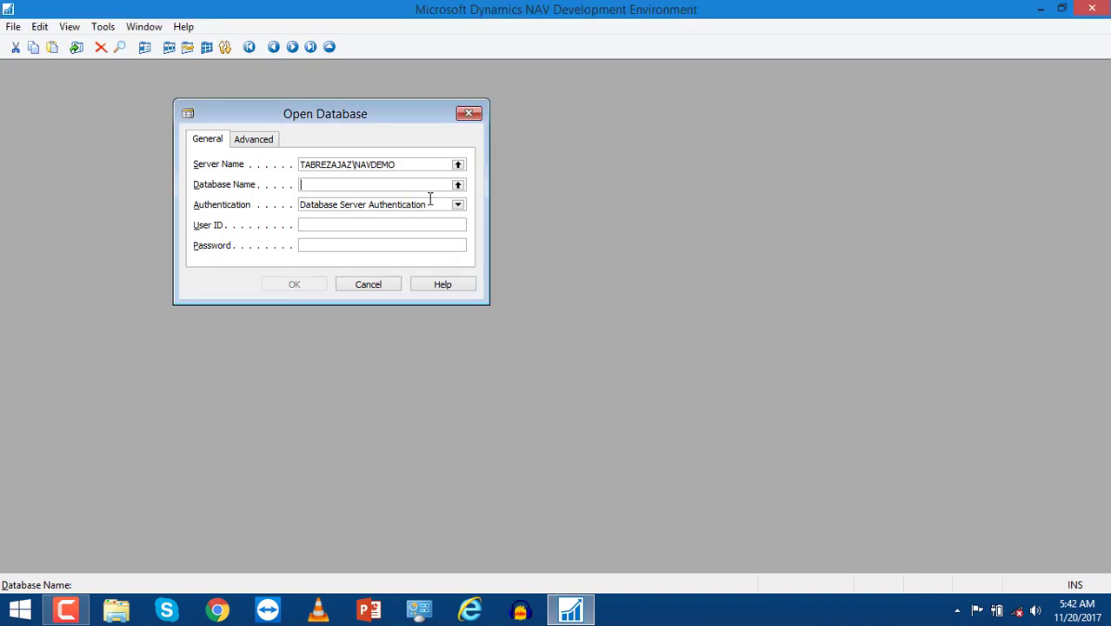
pyautogui.click(459, 205)
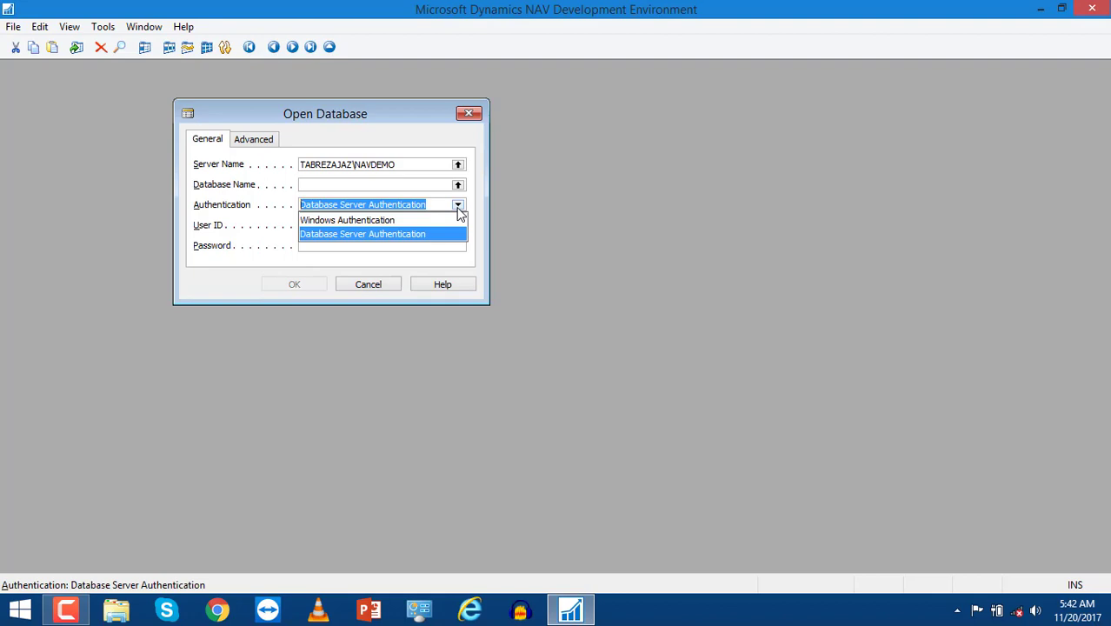
pyautogui.moveTo(456, 209)
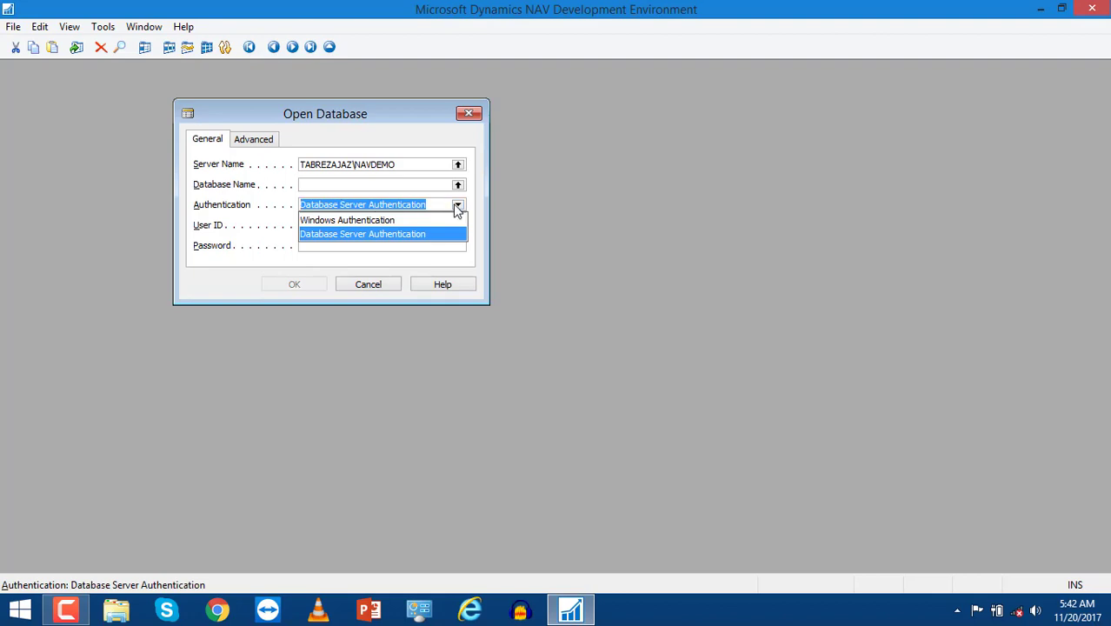
# Switch authentication to Windows Authentication and bring up the available databases list.
pyautogui.click(362, 233)
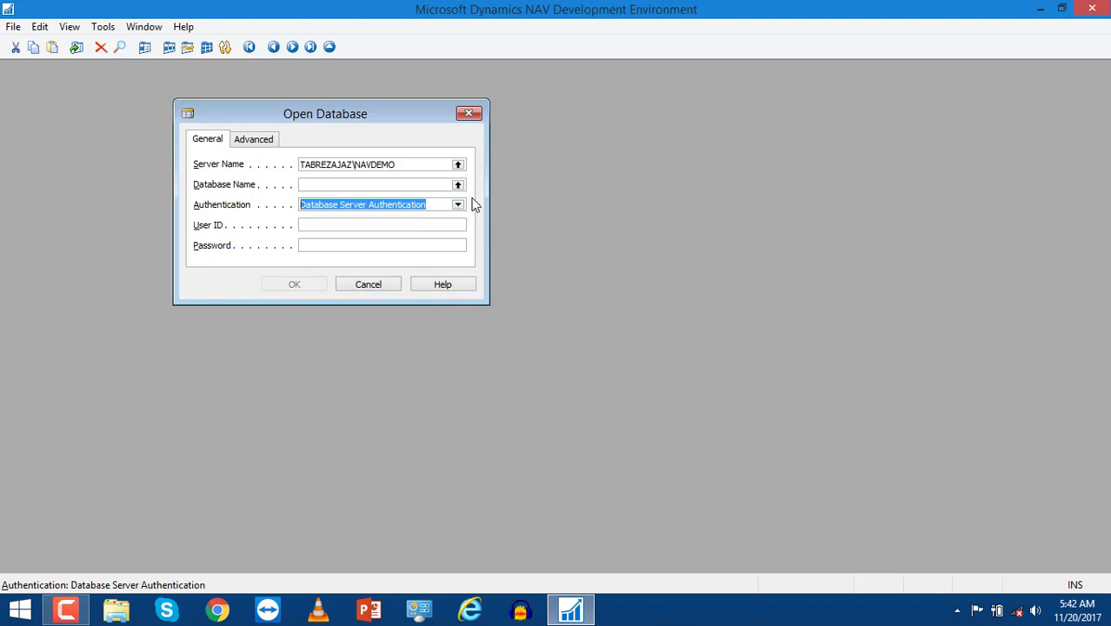
pyautogui.click(383, 244)
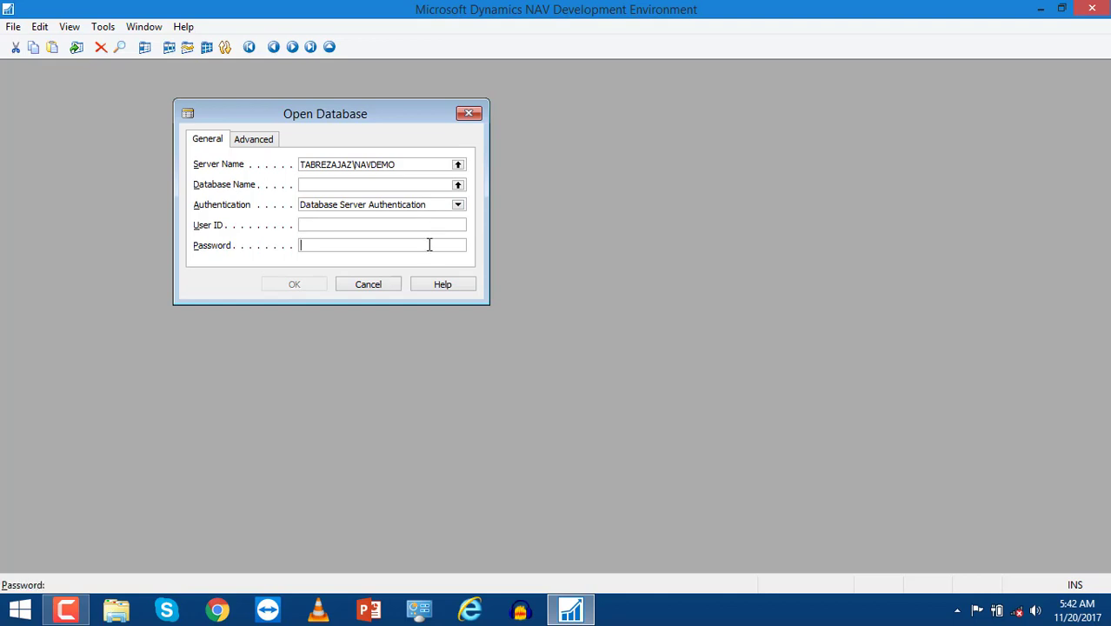
pyautogui.click(460, 205)
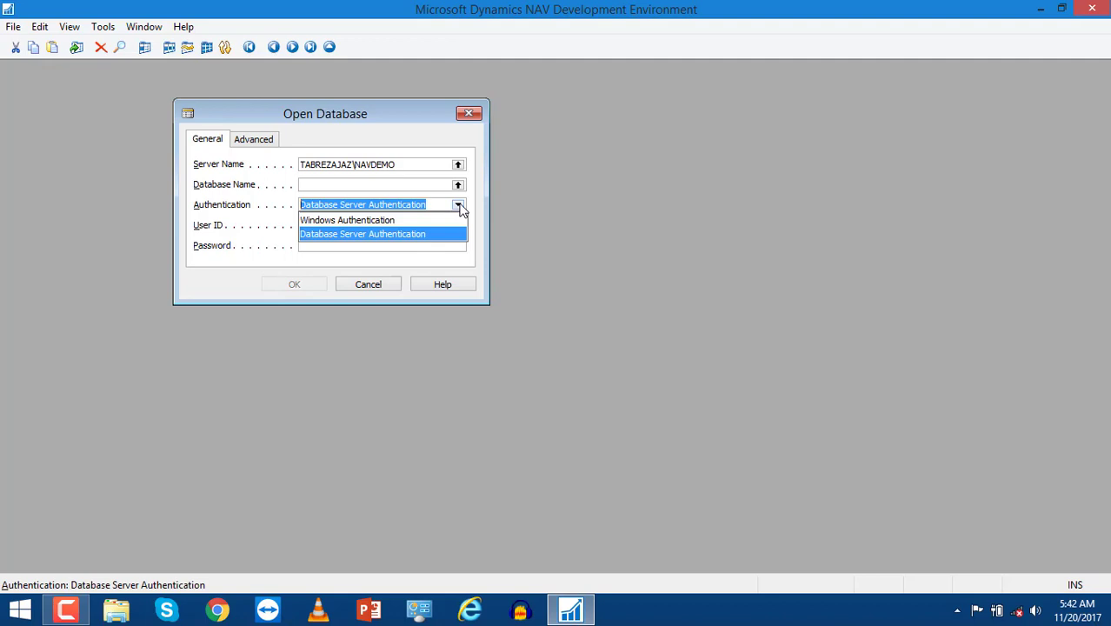
pyautogui.moveTo(393, 219)
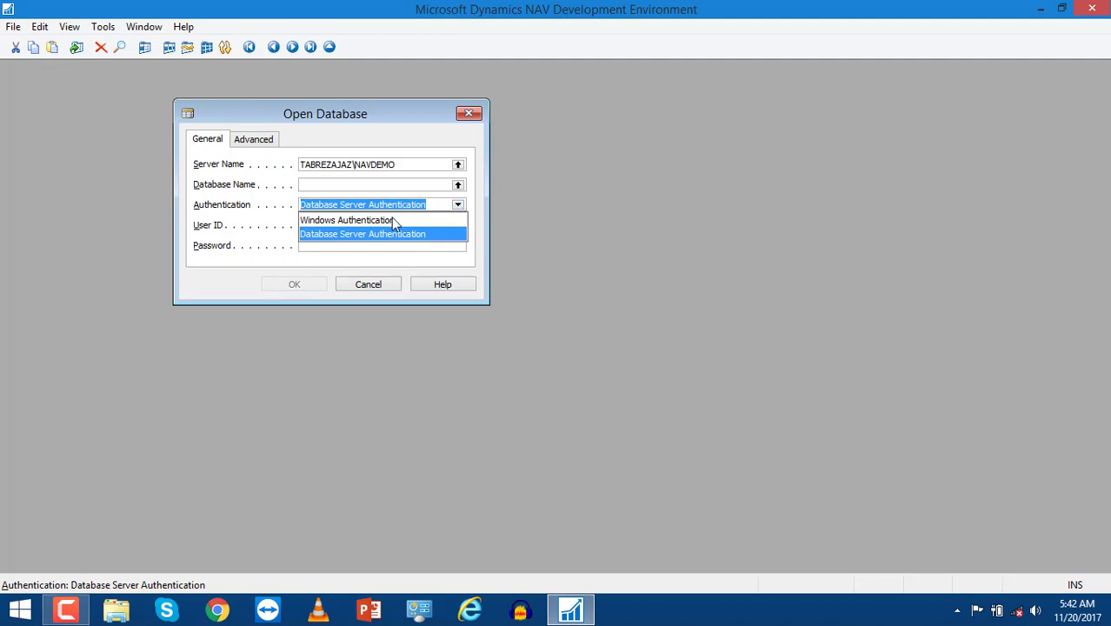
pyautogui.moveTo(408, 226)
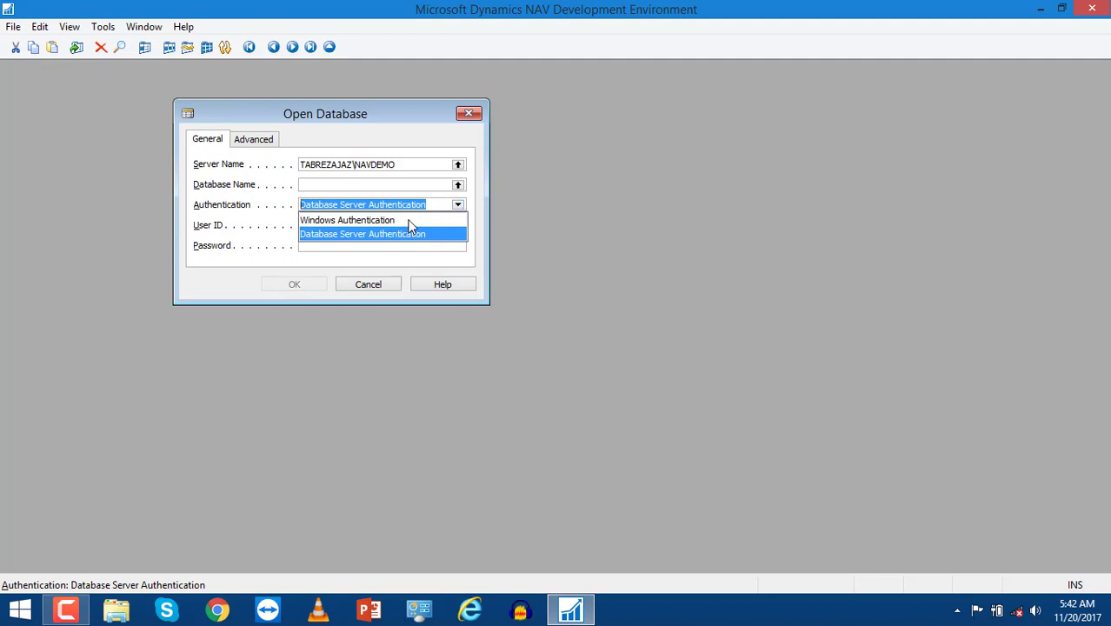
pyautogui.click(348, 219)
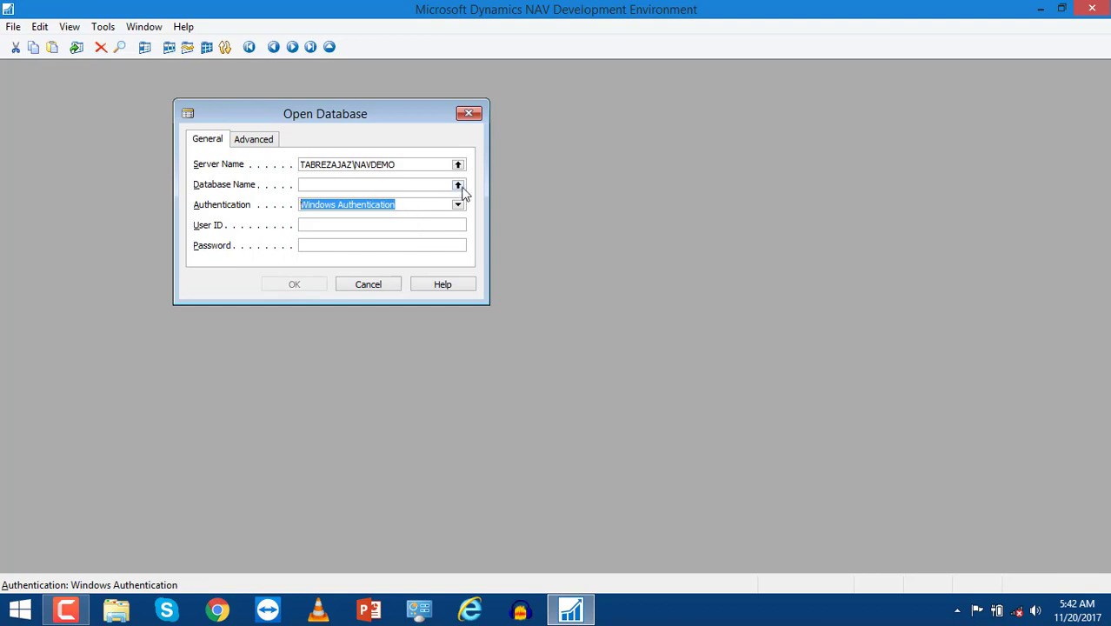
pyautogui.click(374, 184)
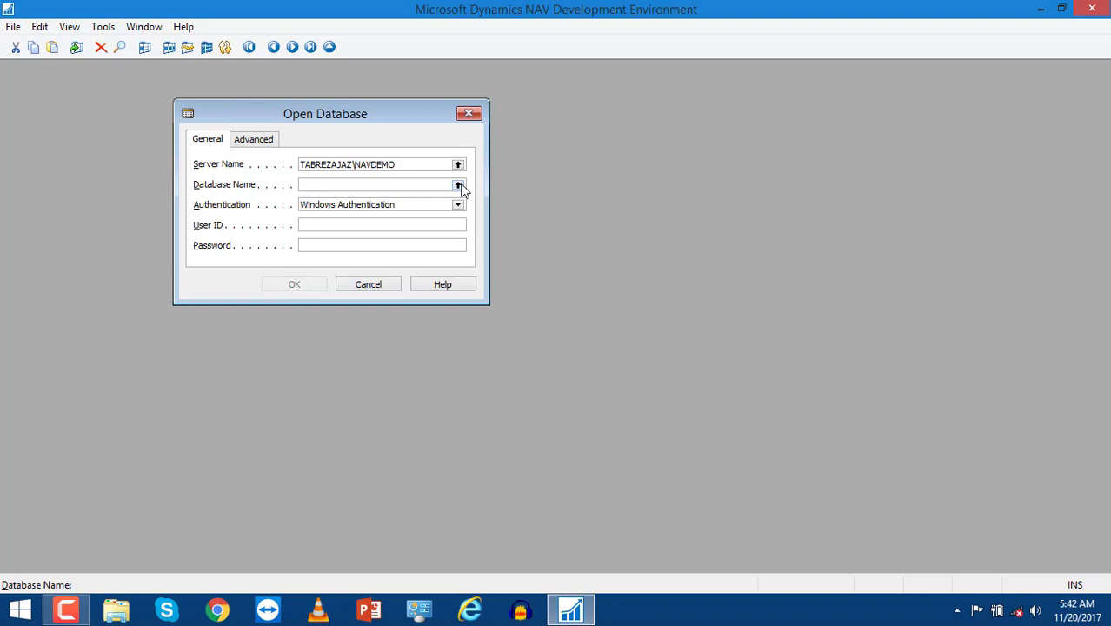
# Connect to Demo Database NAV (9-0) with Object Designer listing its tables.
pyautogui.click(459, 184)
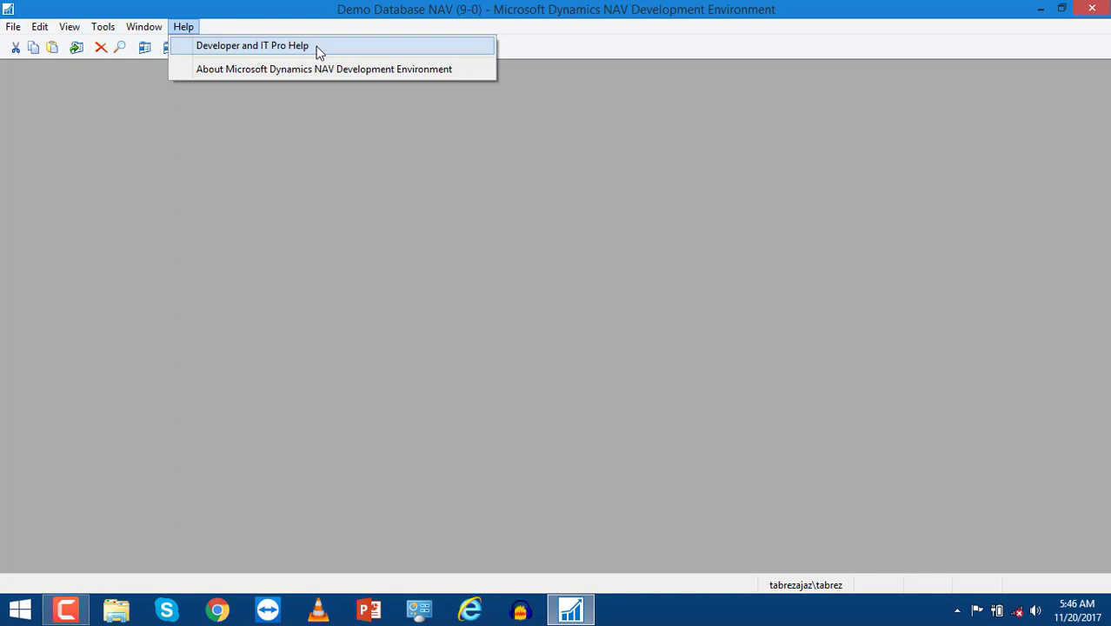
pyautogui.click(253, 45)
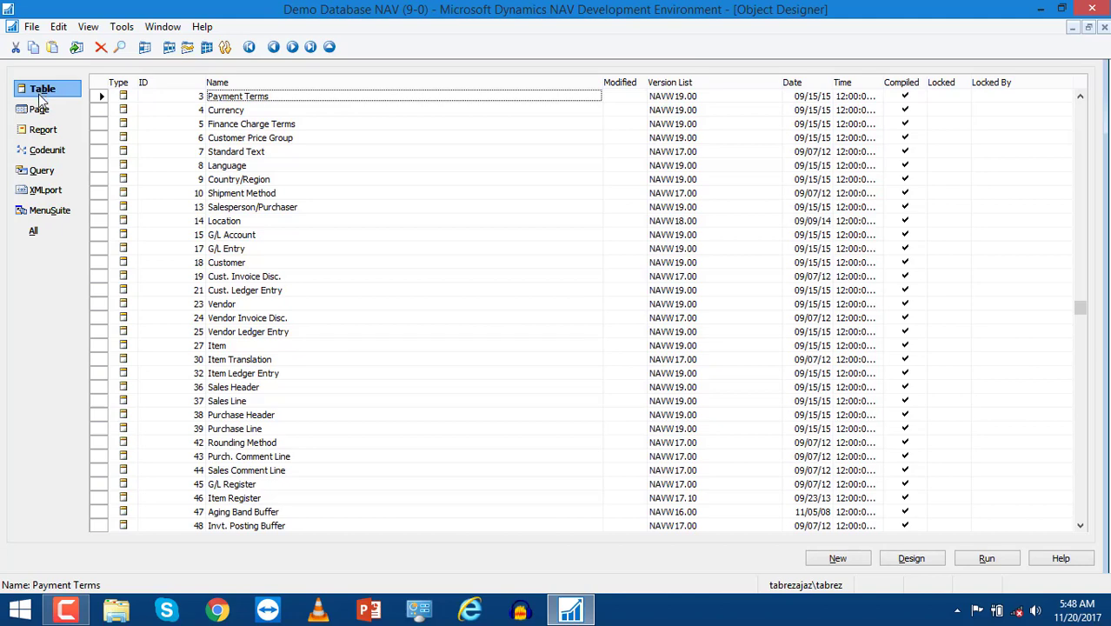
# Browse the Page objects, then show the Report objects in Object Designer.
pyautogui.click(38, 108)
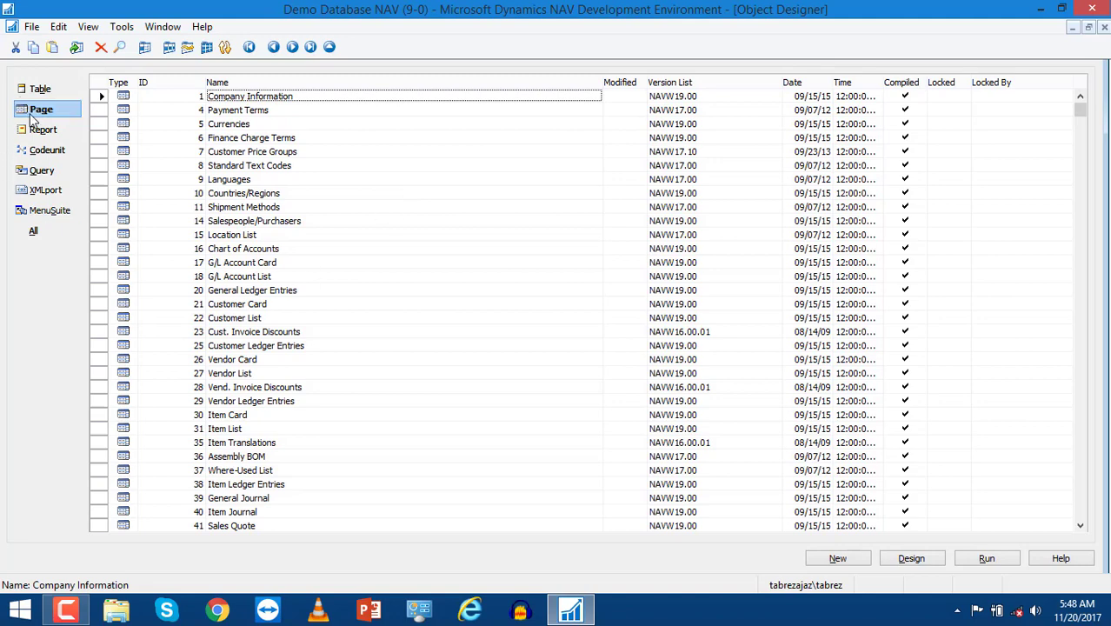
pyautogui.click(46, 128)
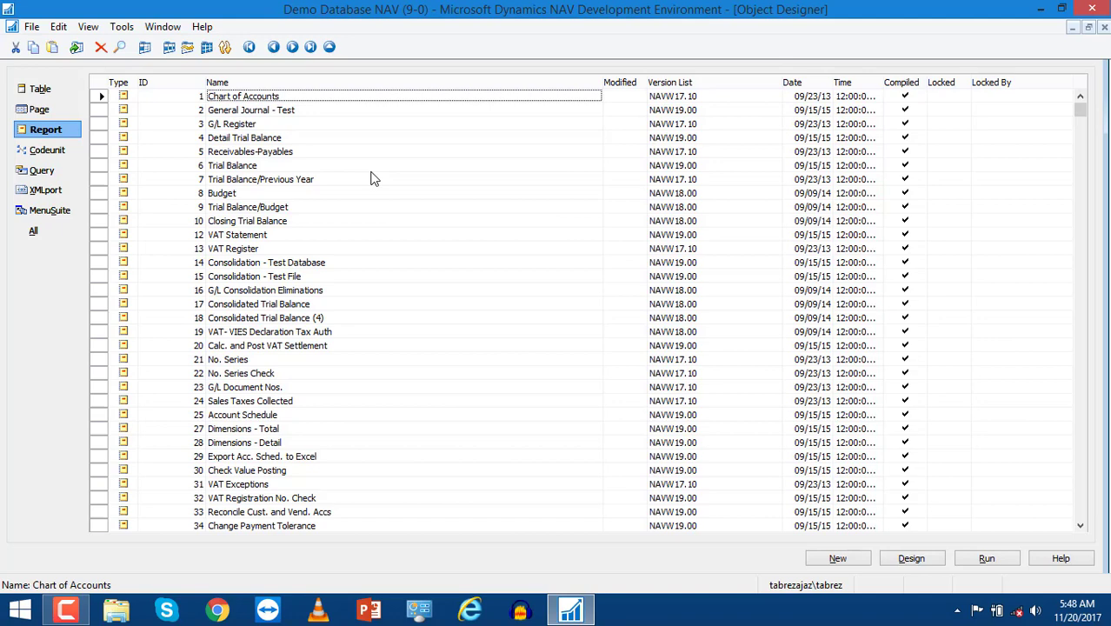
pyautogui.moveTo(200, 156)
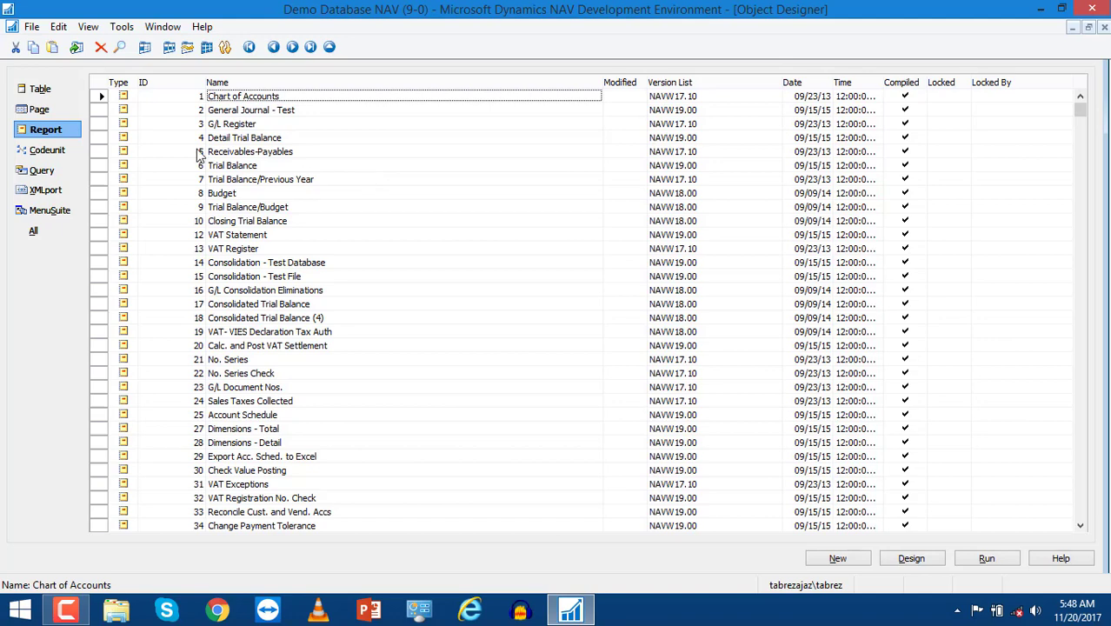
# Browse Codeunit and Query objects, ending on the XMLport list in Object Designer.
pyautogui.click(47, 149)
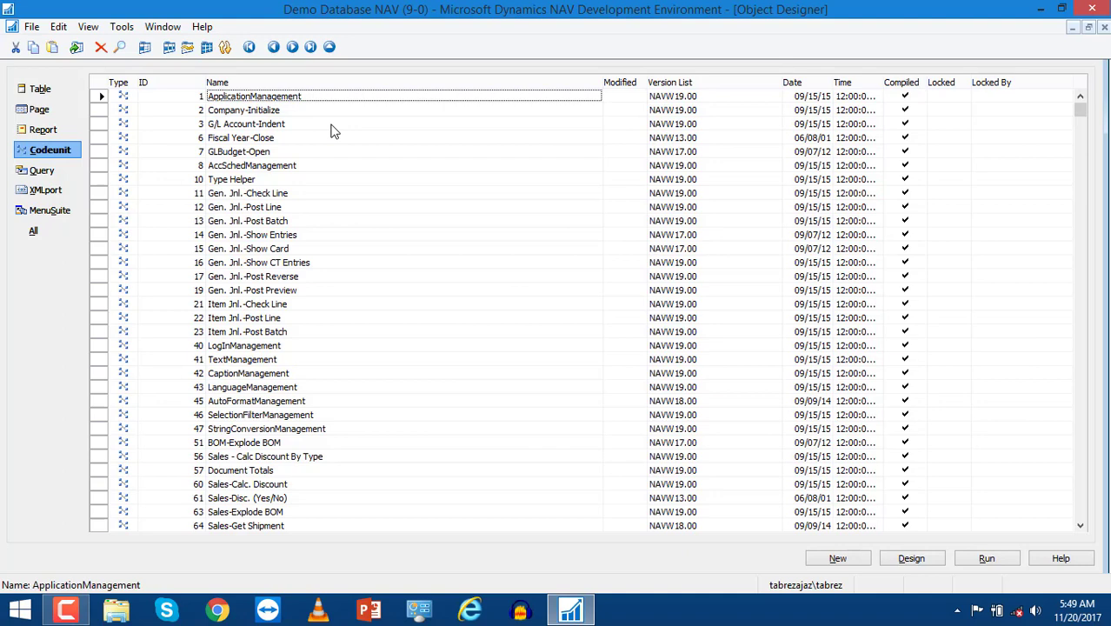
pyautogui.moveTo(703, 303)
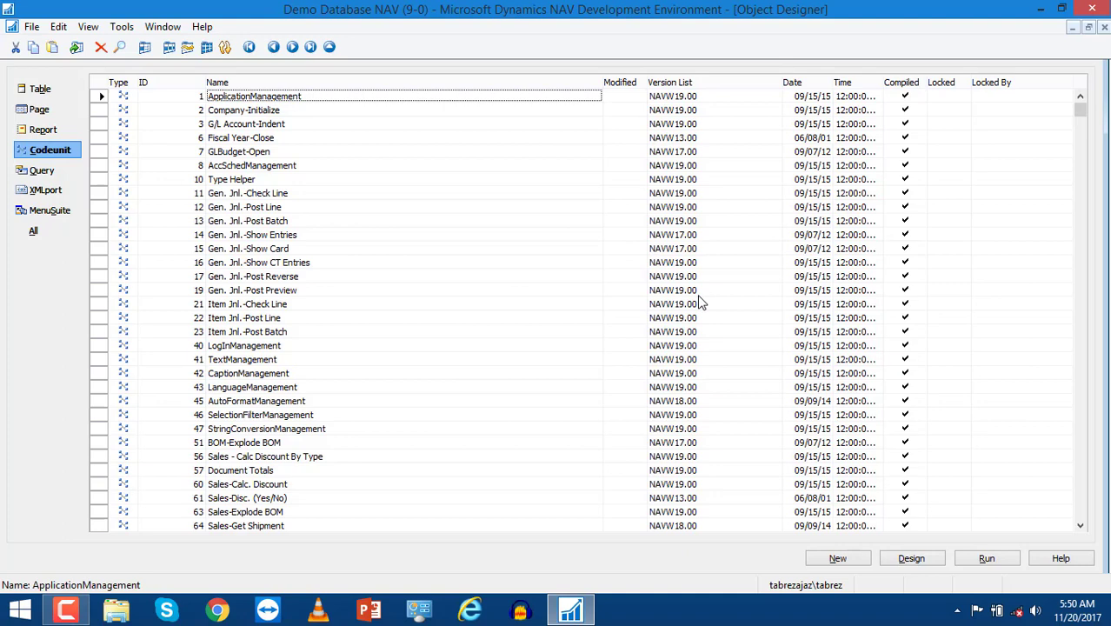
pyautogui.click(42, 171)
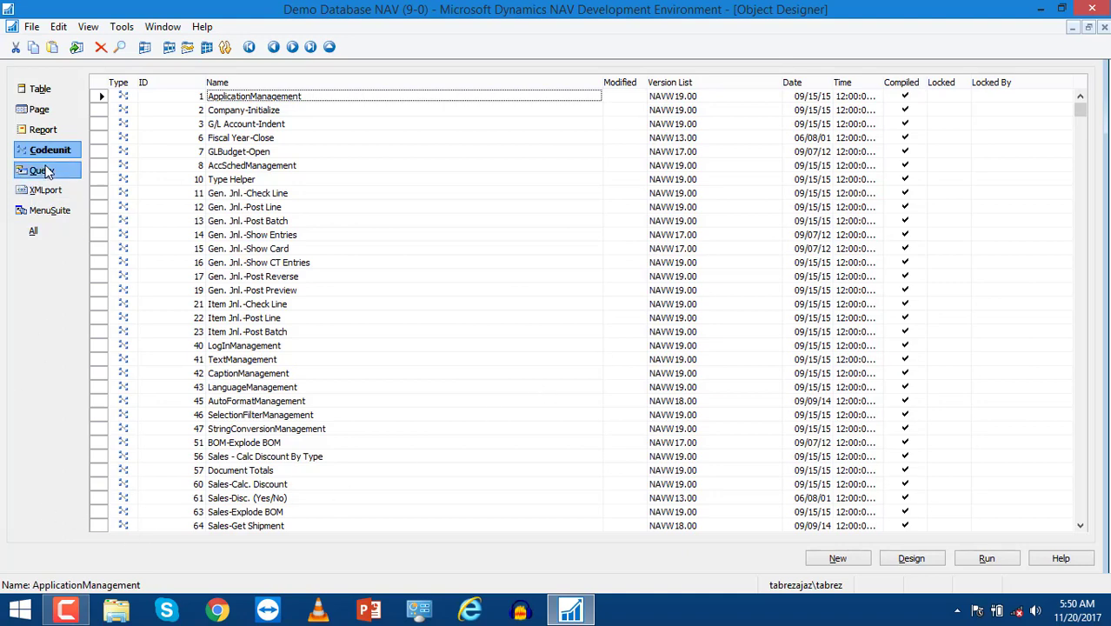
pyautogui.click(42, 170)
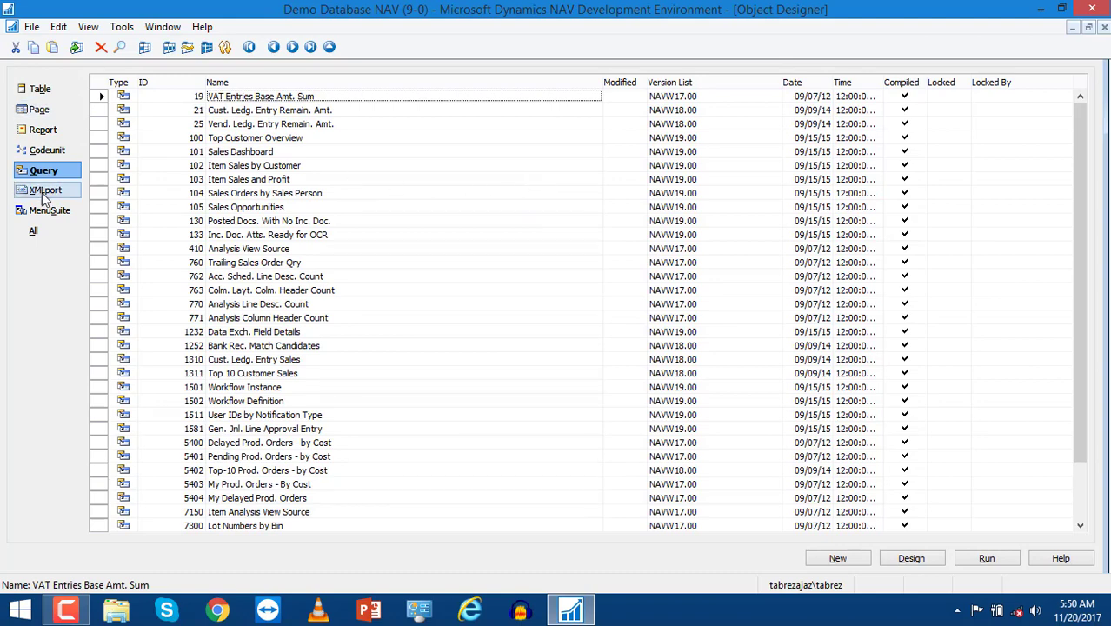
pyautogui.click(47, 190)
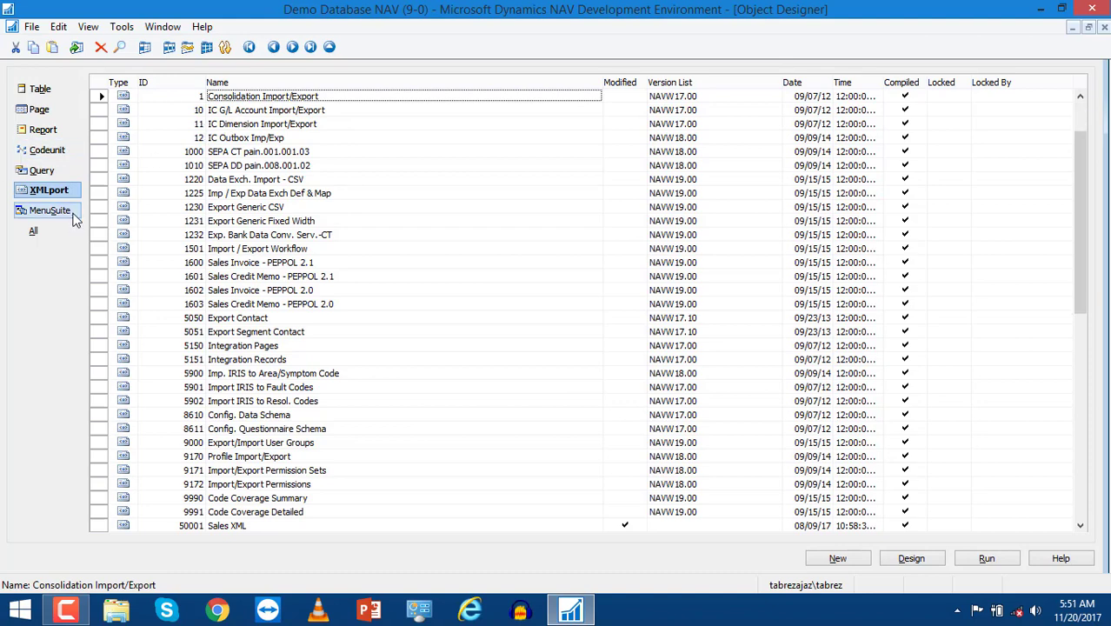
# View the two MenuSuite objects, then return to the Table list.
pyautogui.click(49, 209)
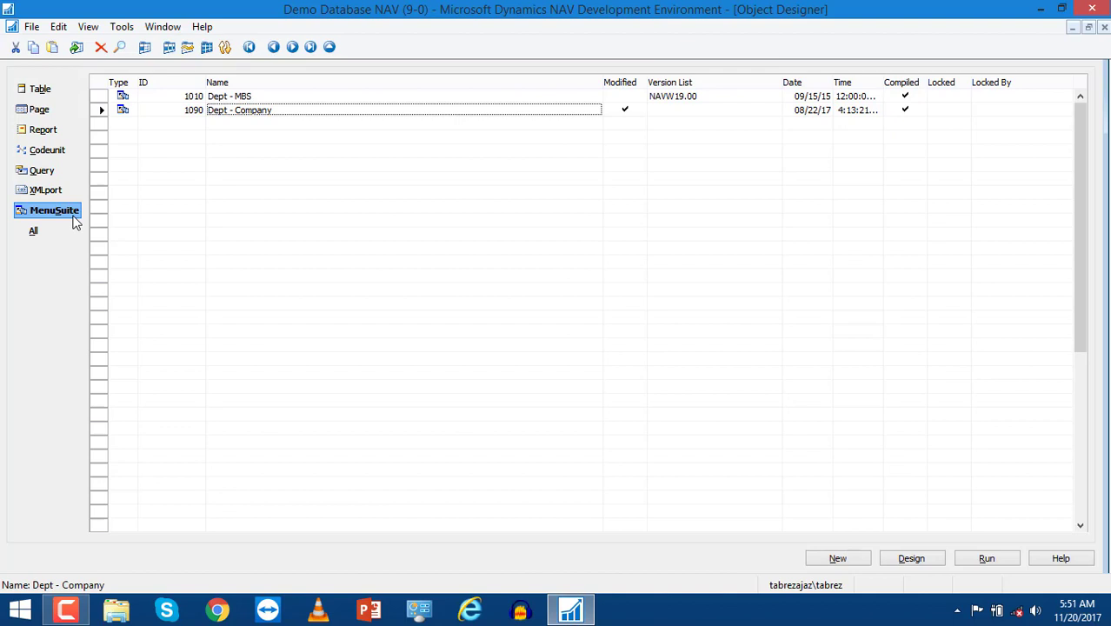
pyautogui.moveTo(52, 205)
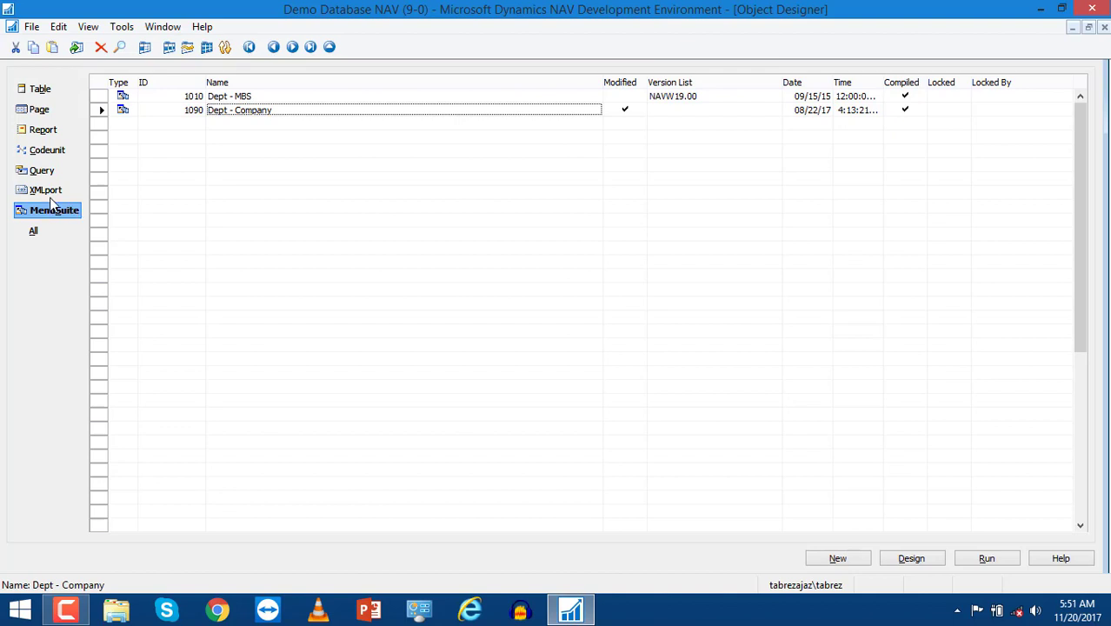
pyautogui.click(40, 87)
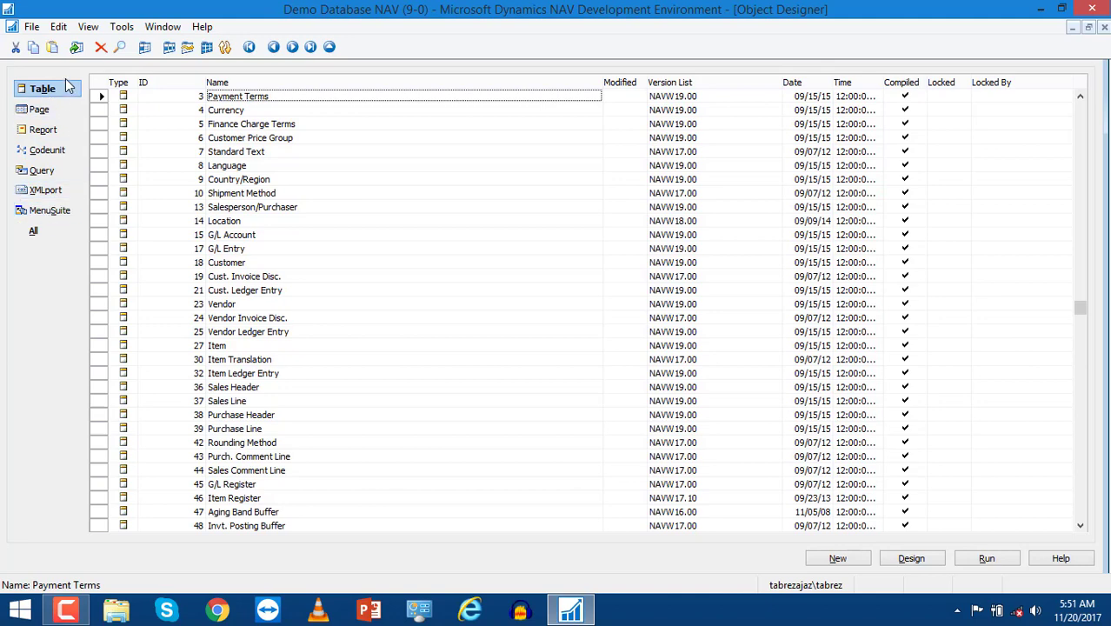
pyautogui.moveTo(71, 86)
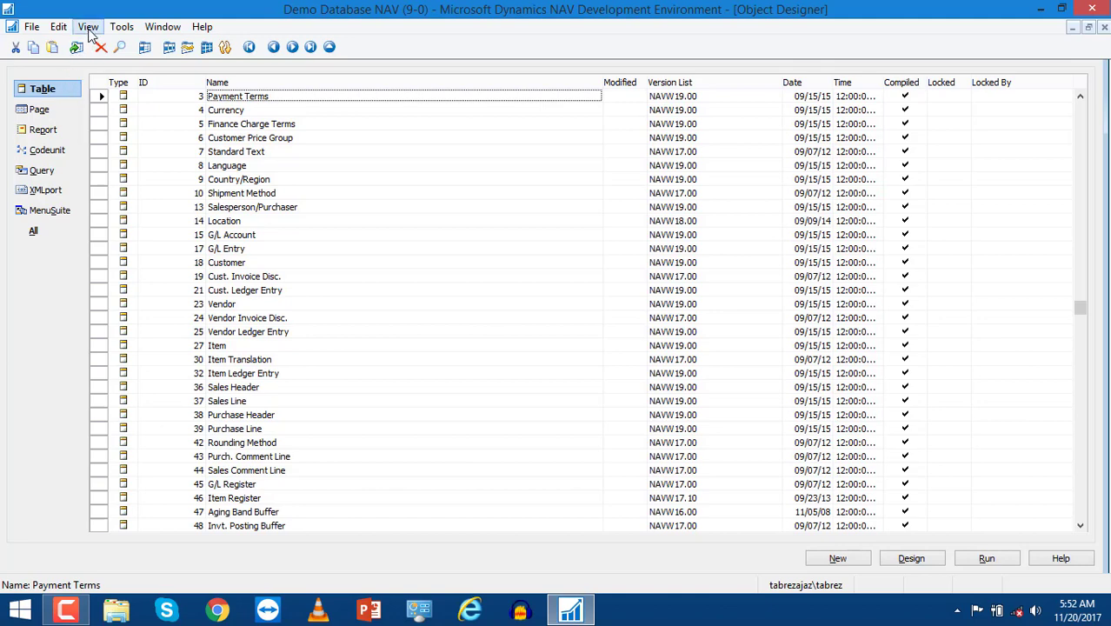
# Browse the Tools, File and Edit menus to review compile, debug and language commands.
pyautogui.click(122, 26)
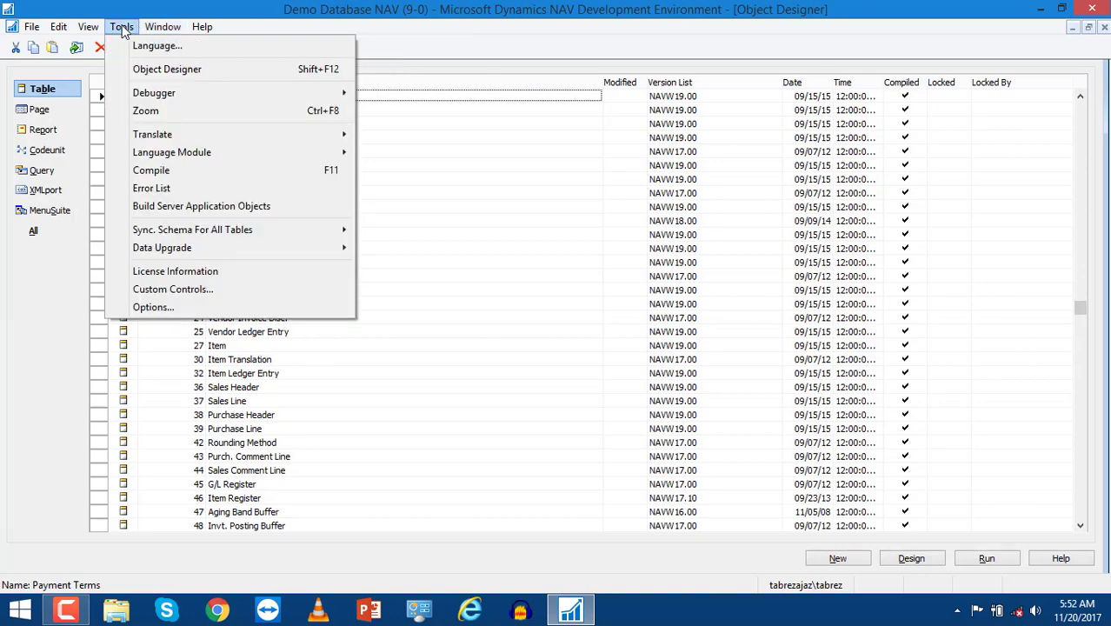
pyautogui.click(31, 26)
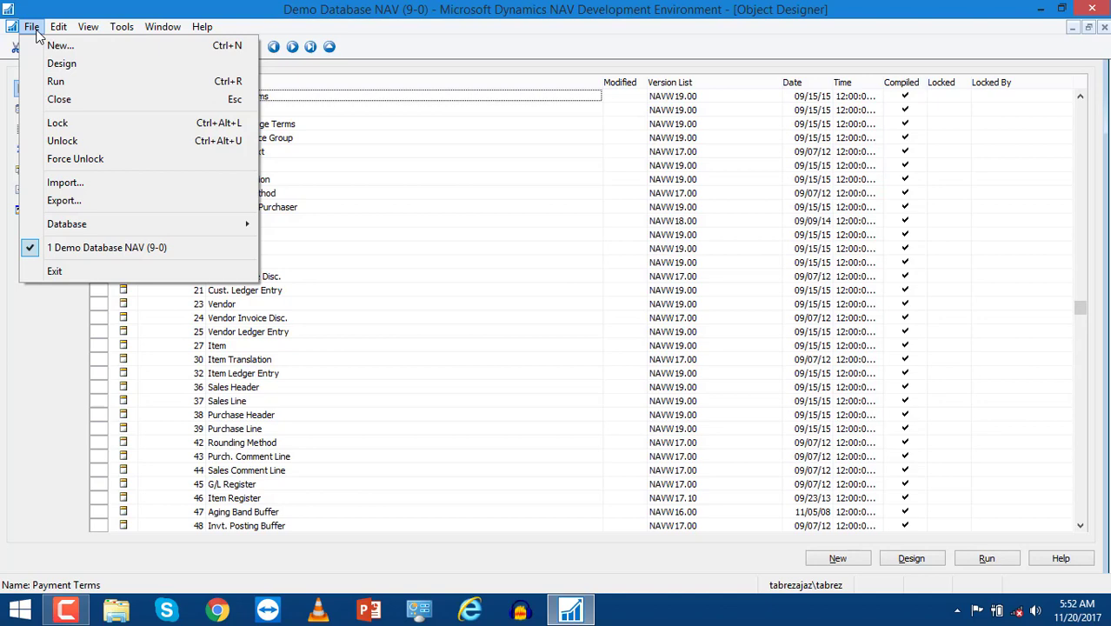
pyautogui.click(59, 26)
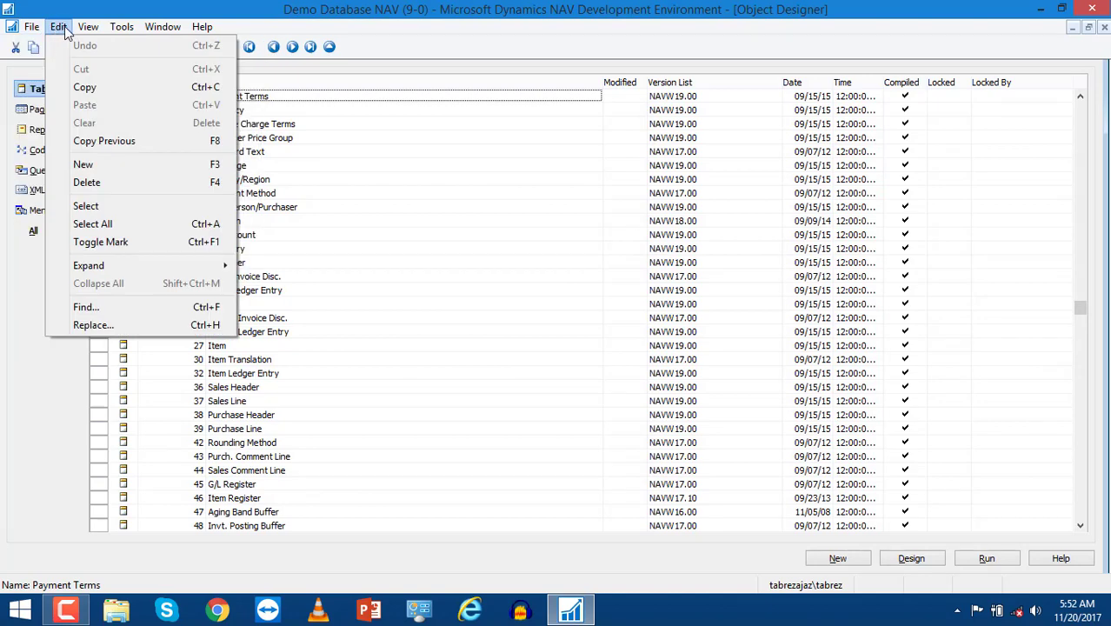
pyautogui.click(122, 26)
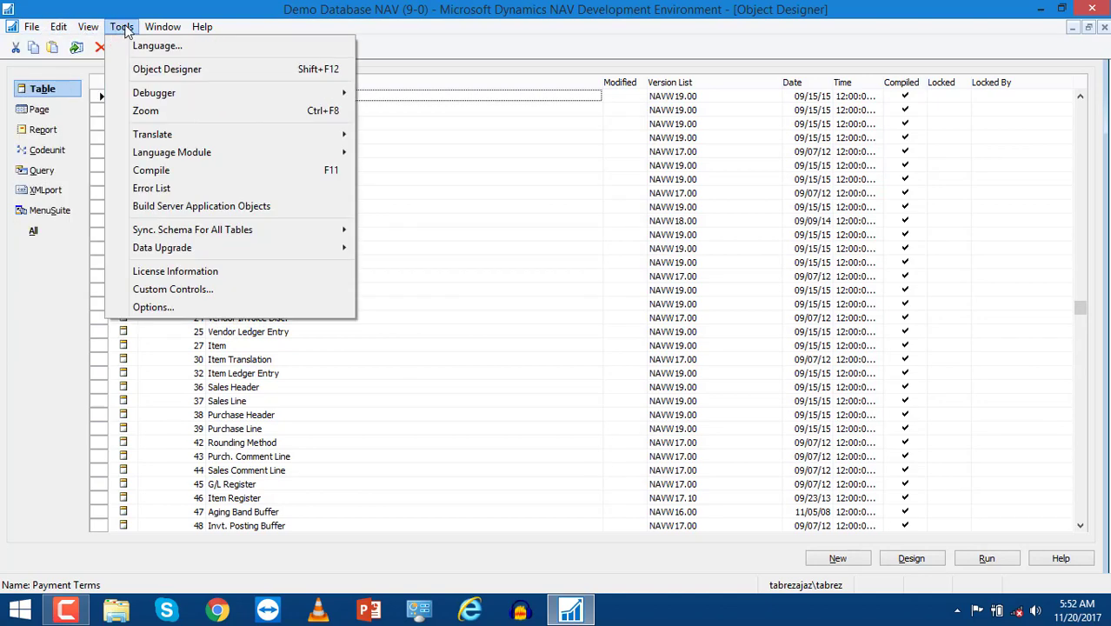